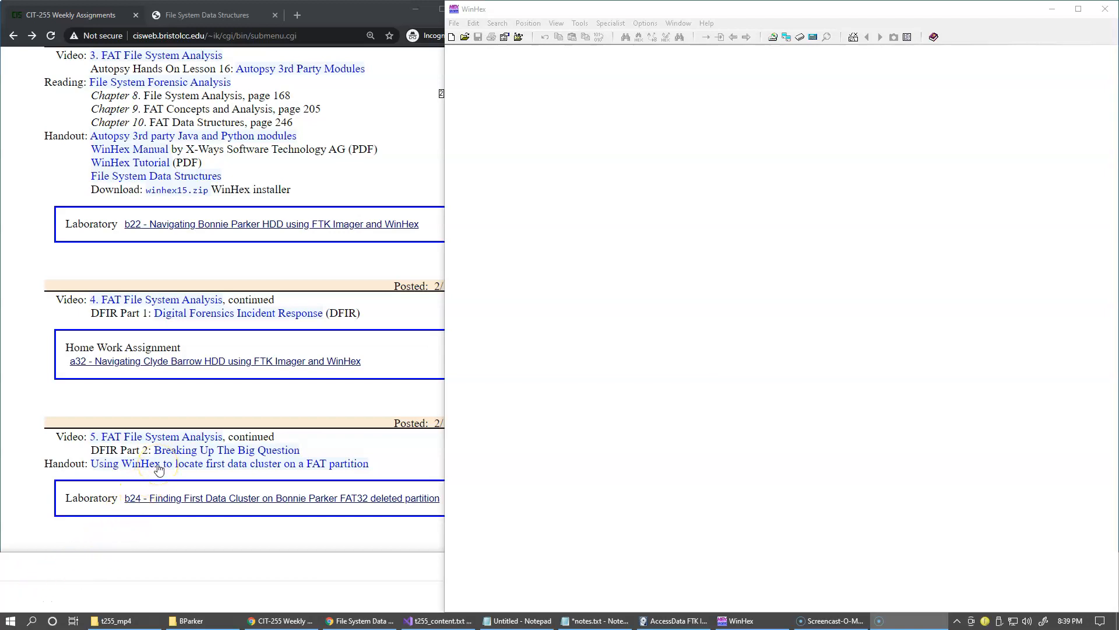
Open the handout 'Using WinHex to locate first data cluster on a FAT partition' in a new tab
{"action": "left_click", "coordinate": [158, 464]}
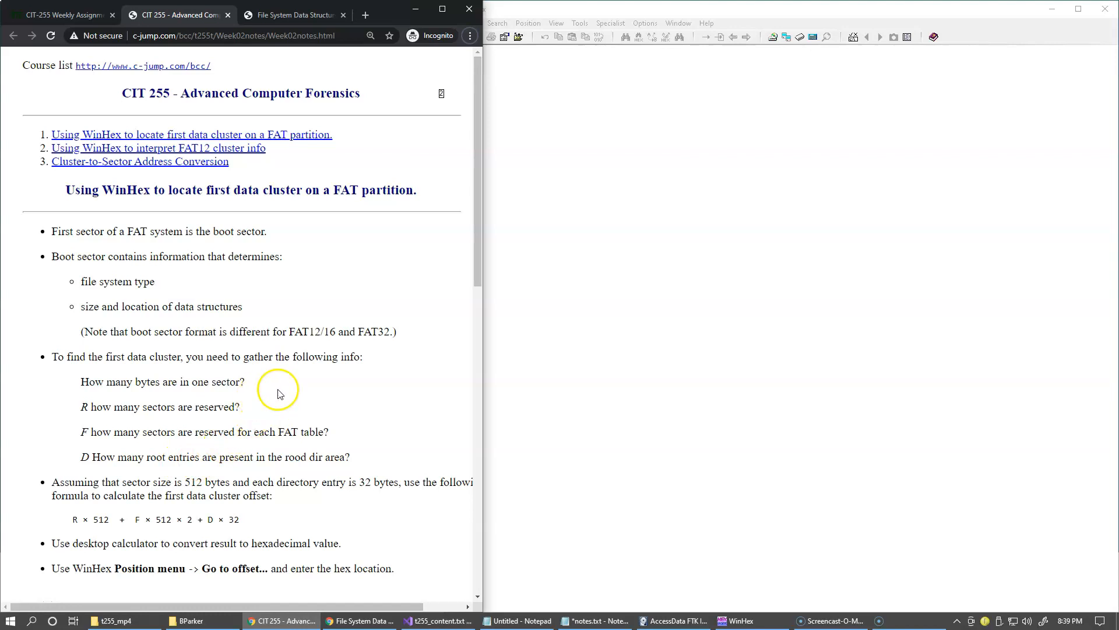
{"action": "mouse_move", "coordinate": [226, 345]}
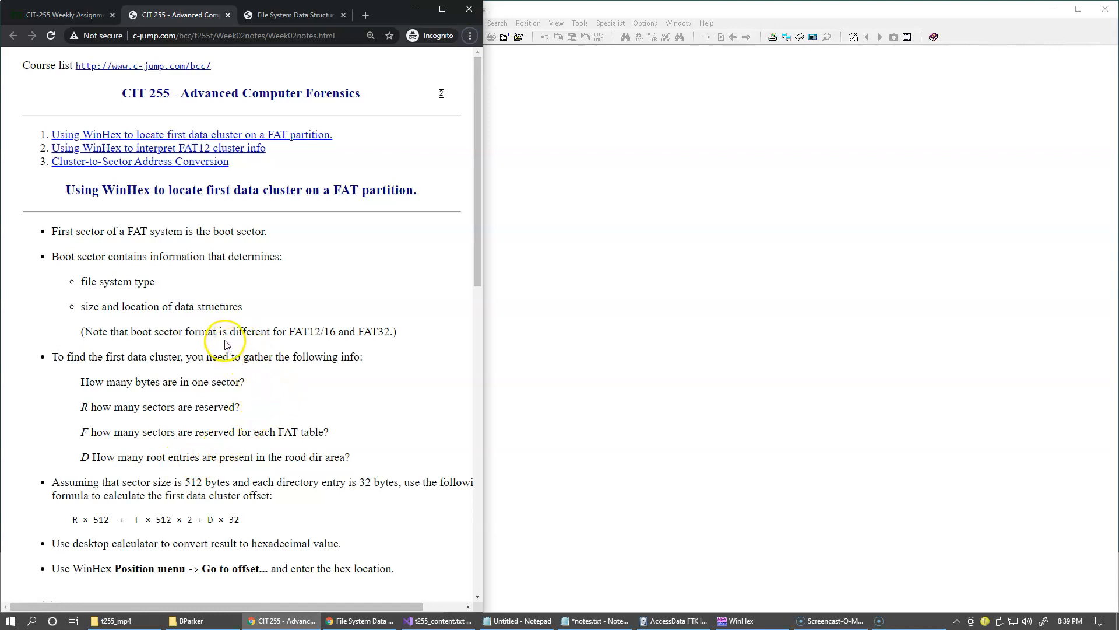
{"action": "mouse_move", "coordinate": [313, 287]}
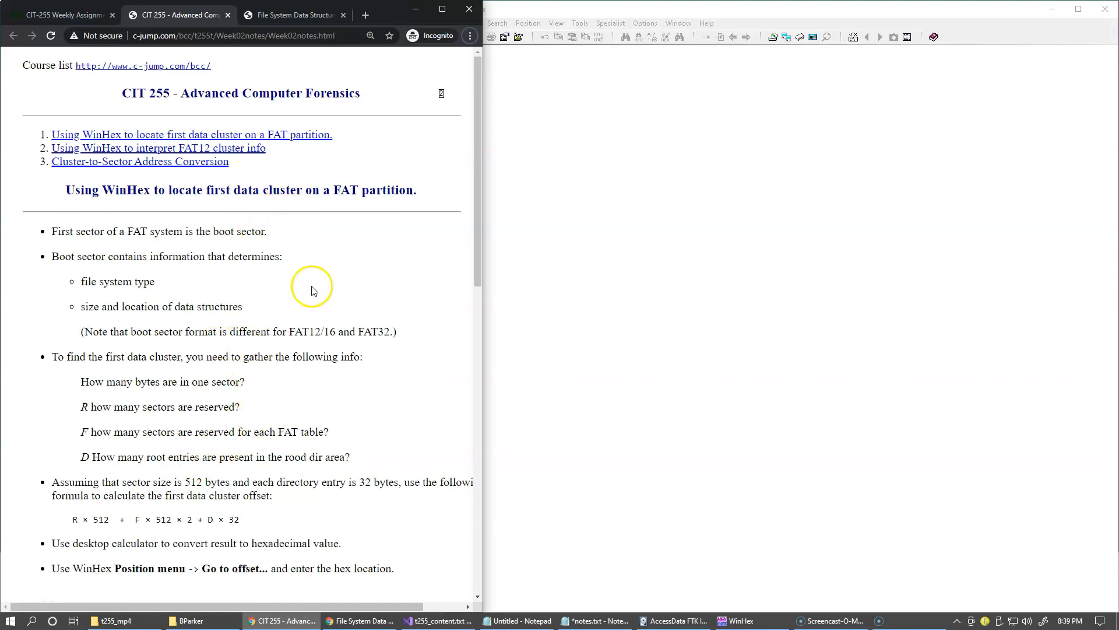
{"action": "mouse_move", "coordinate": [366, 236]}
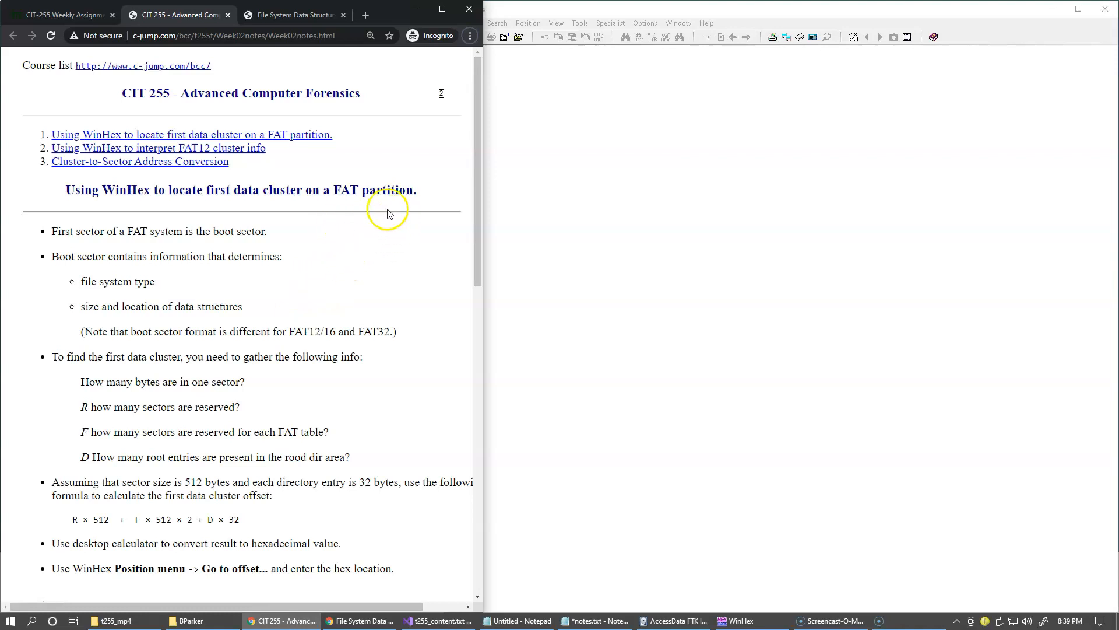
{"action": "mouse_move", "coordinate": [348, 452]}
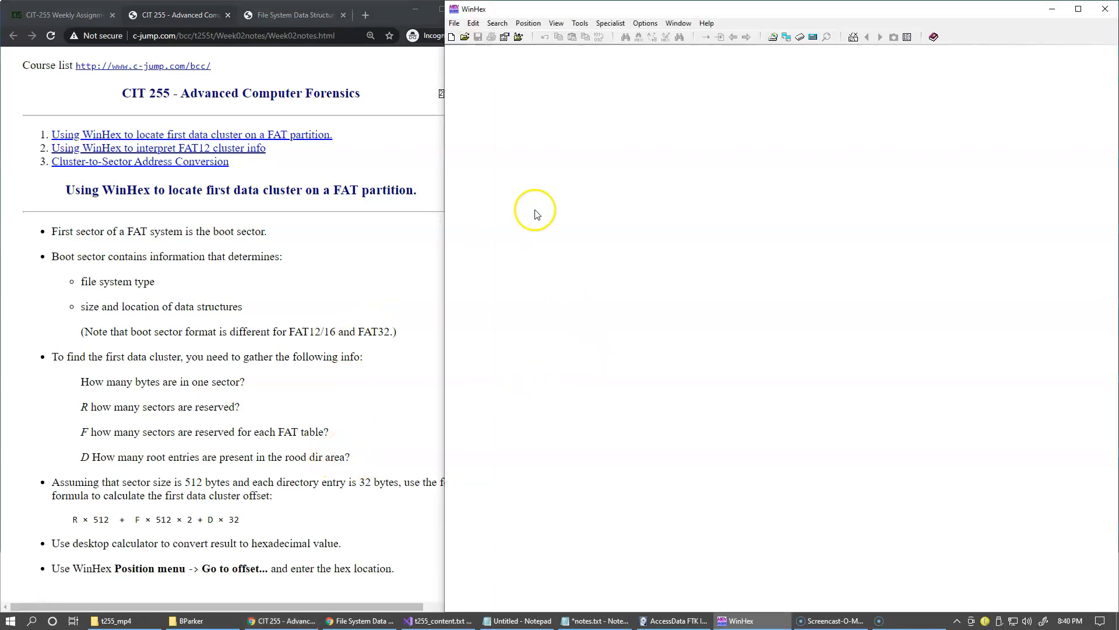
Via Tools > Open Disk, choose RM4: Kingston DataTraveler 2.0 under Physical Media
{"action": "left_click", "coordinate": [453, 22]}
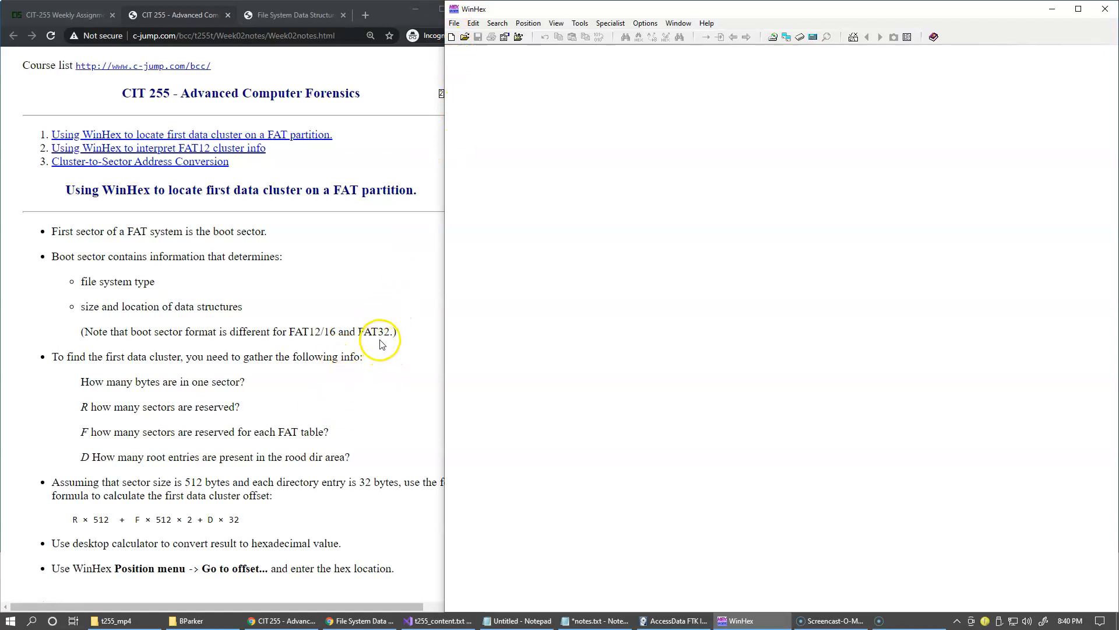
{"action": "mouse_move", "coordinate": [366, 200]}
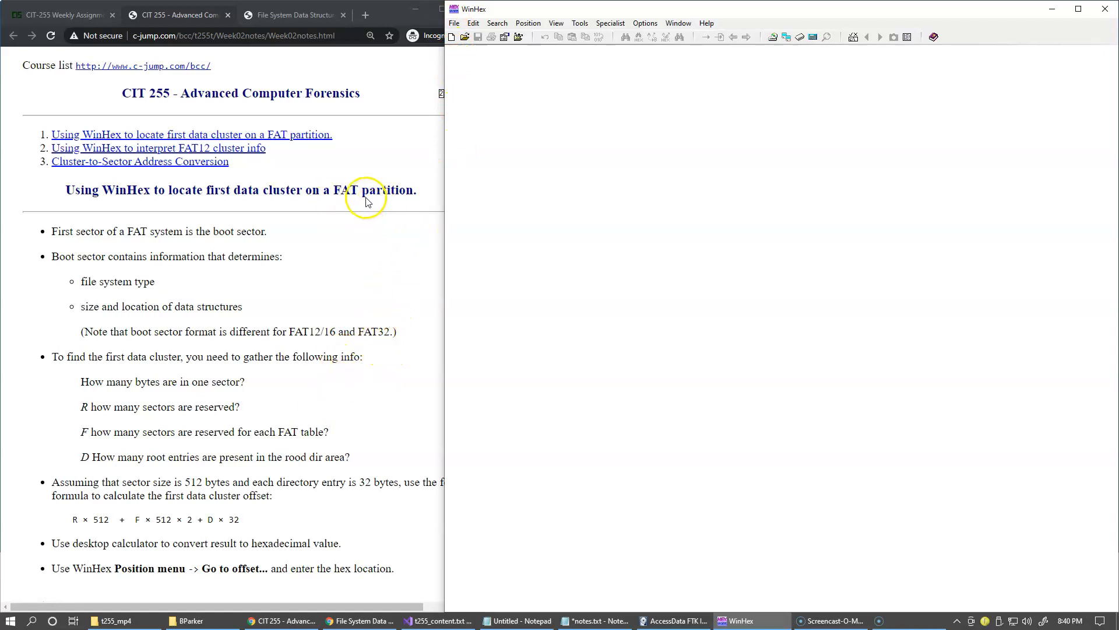
{"action": "mouse_move", "coordinate": [508, 174]}
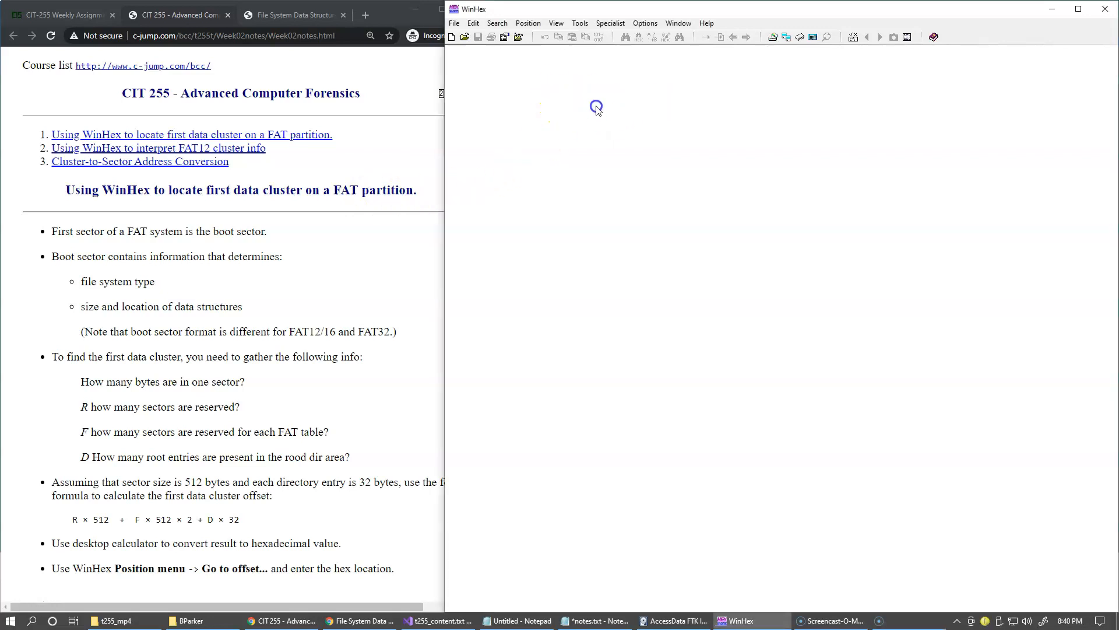
{"action": "left_click", "coordinate": [579, 24]}
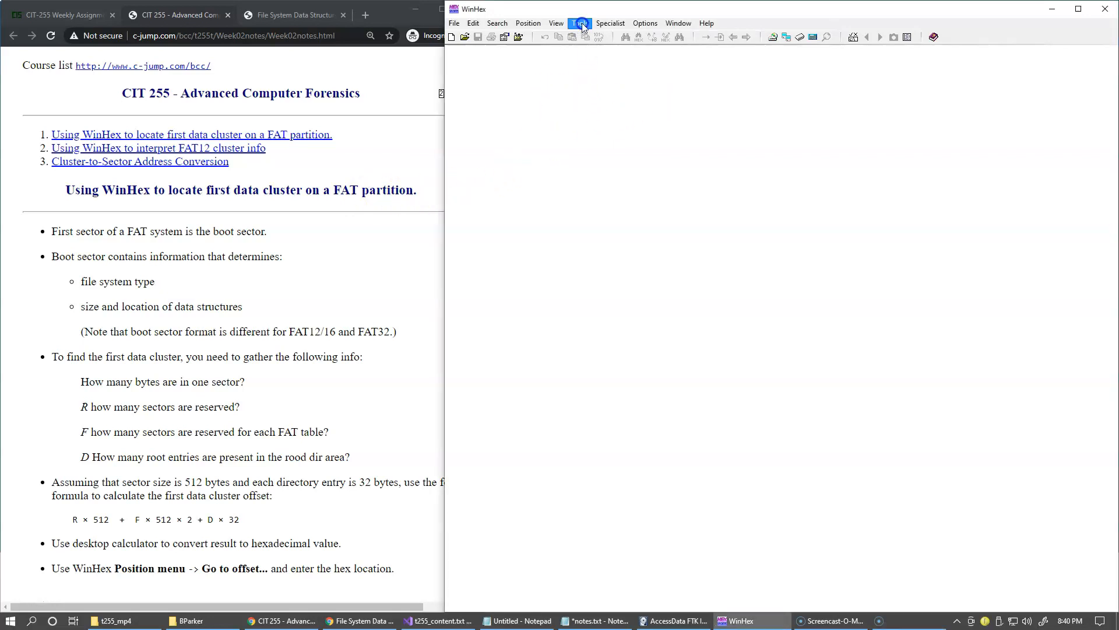
{"action": "left_click", "coordinate": [581, 22]}
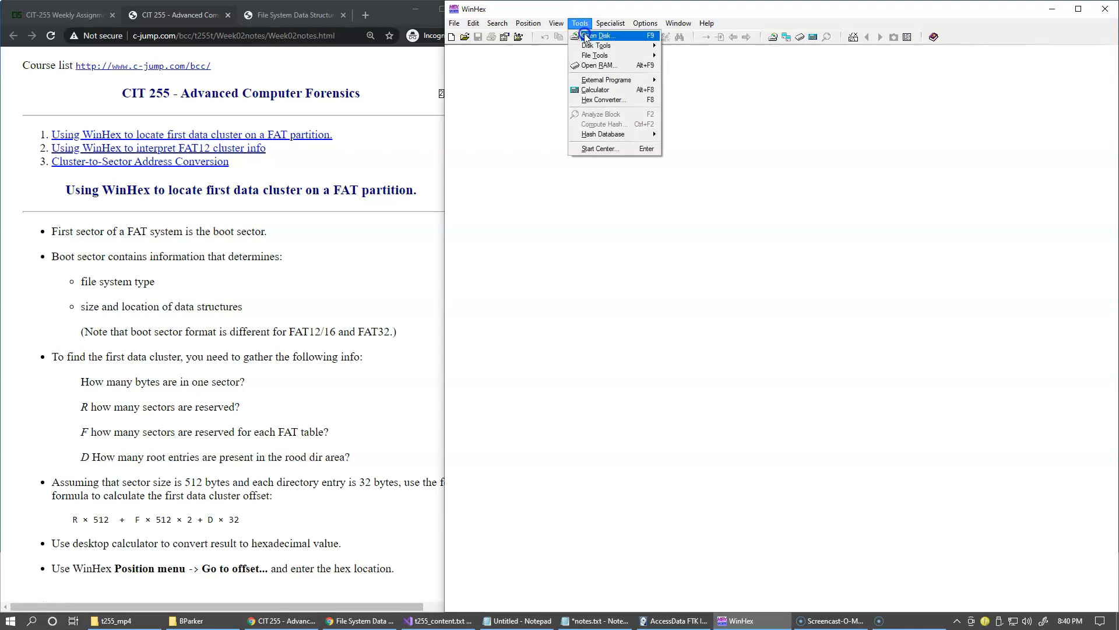
{"action": "mouse_move", "coordinate": [623, 39]}
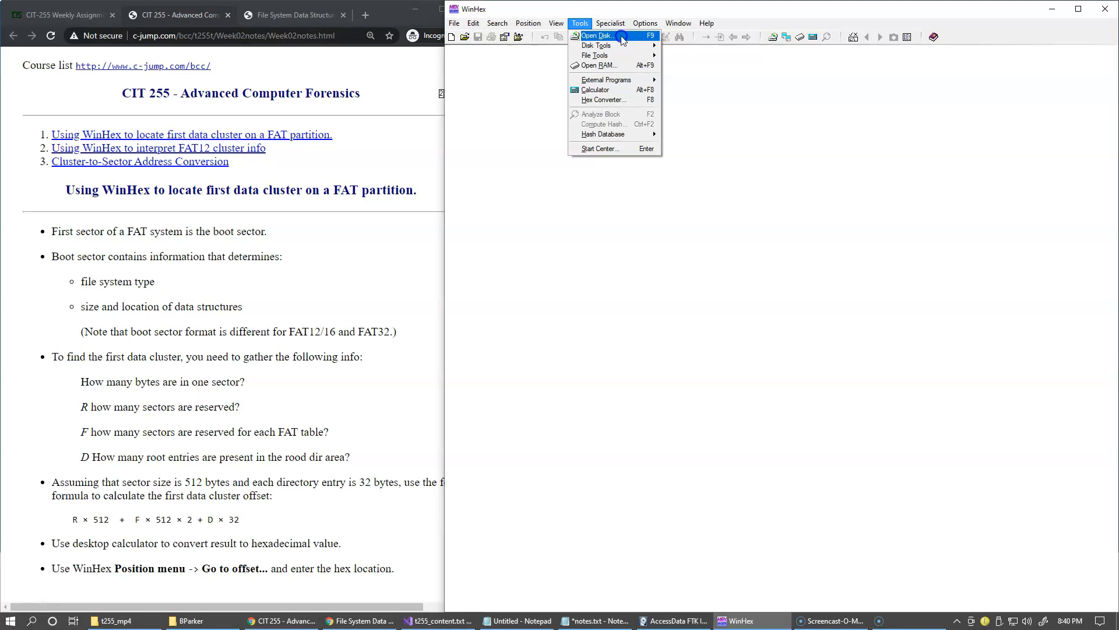
{"action": "left_click", "coordinate": [598, 37]}
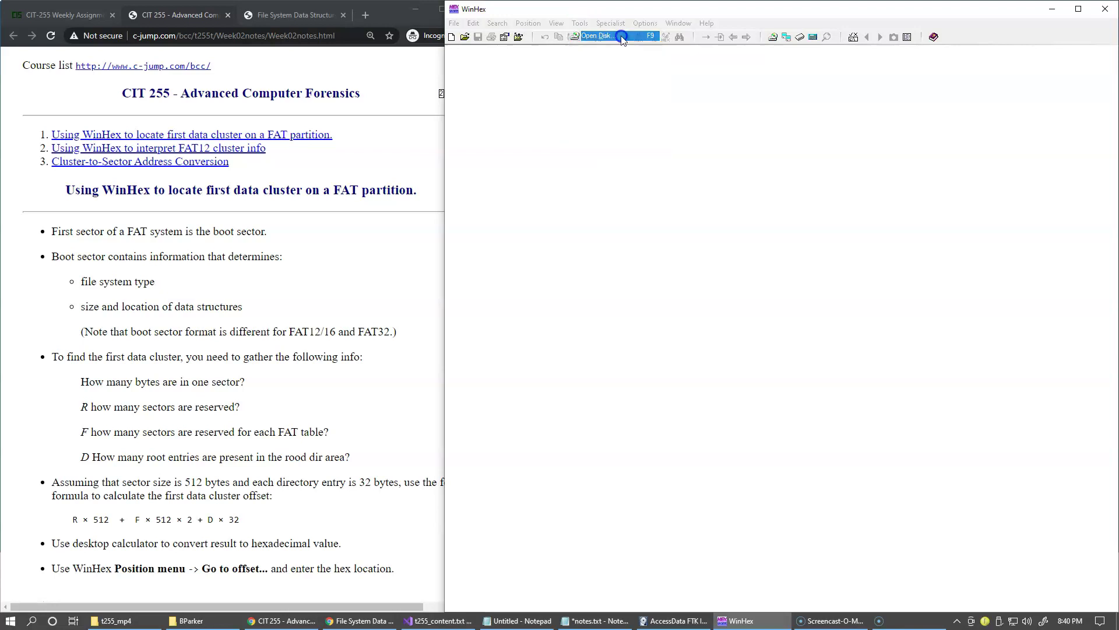
{"action": "left_click", "coordinate": [576, 36]}
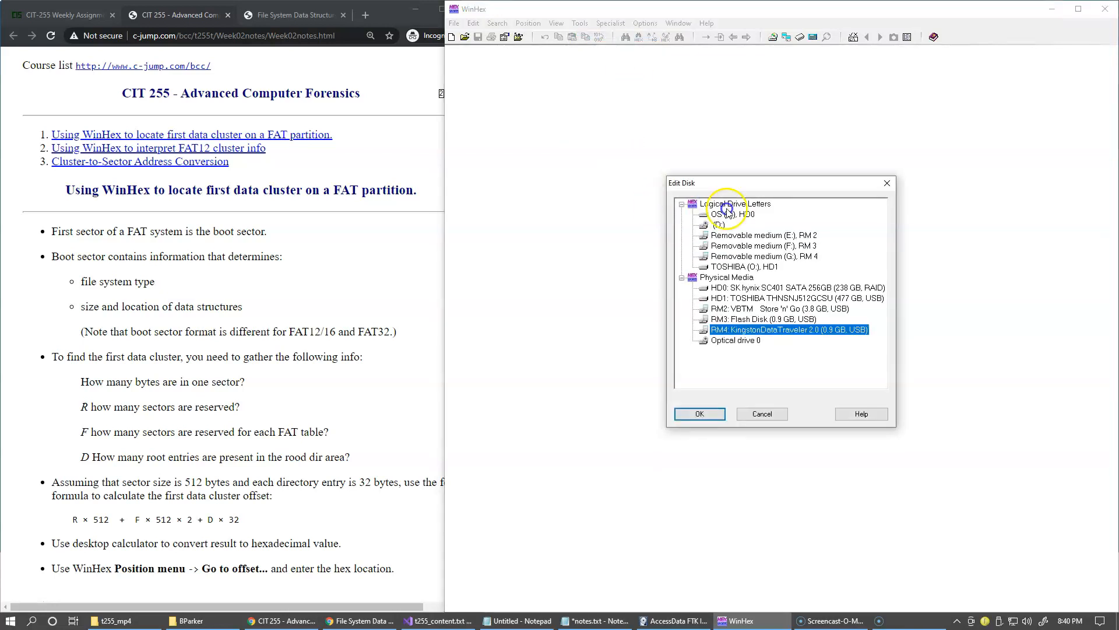
{"action": "mouse_move", "coordinate": [711, 280]}
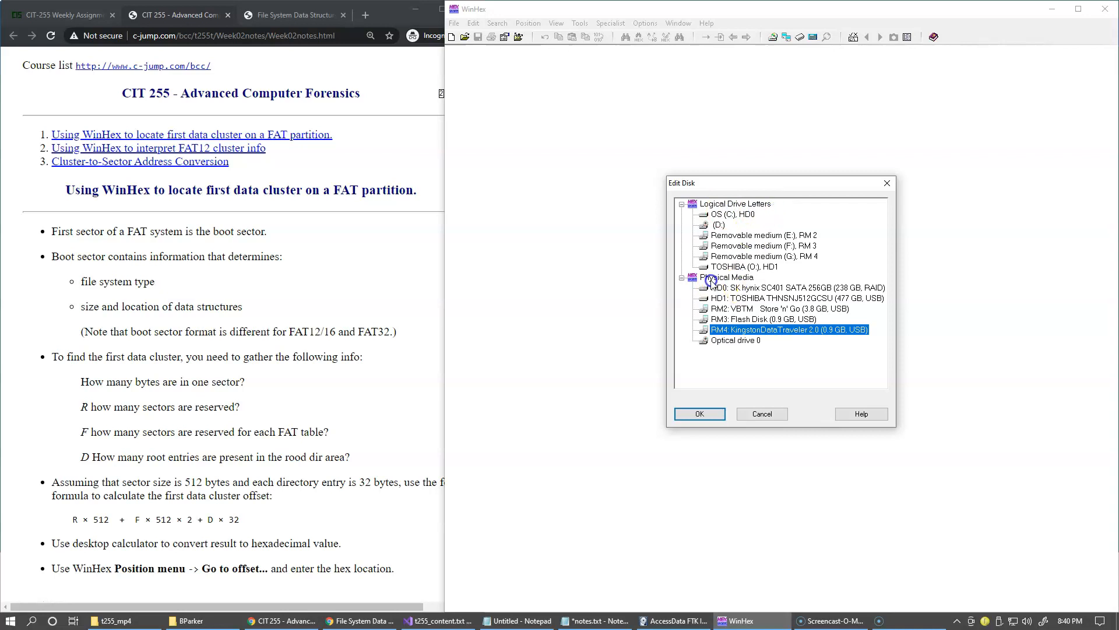
{"action": "mouse_move", "coordinate": [730, 279]}
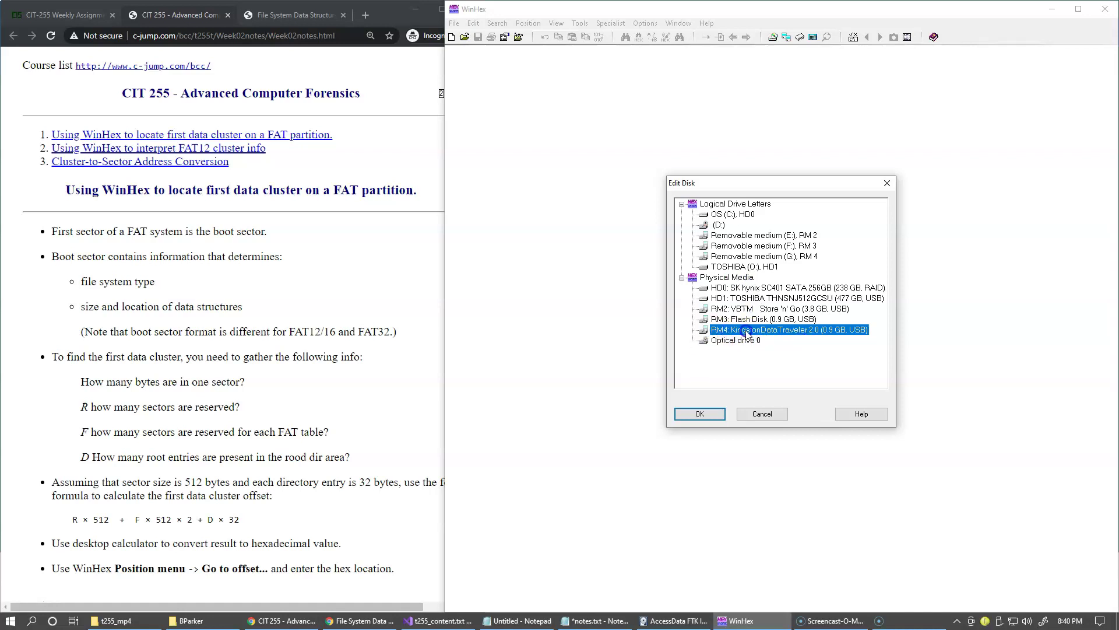
{"action": "left_click", "coordinate": [700, 413]}
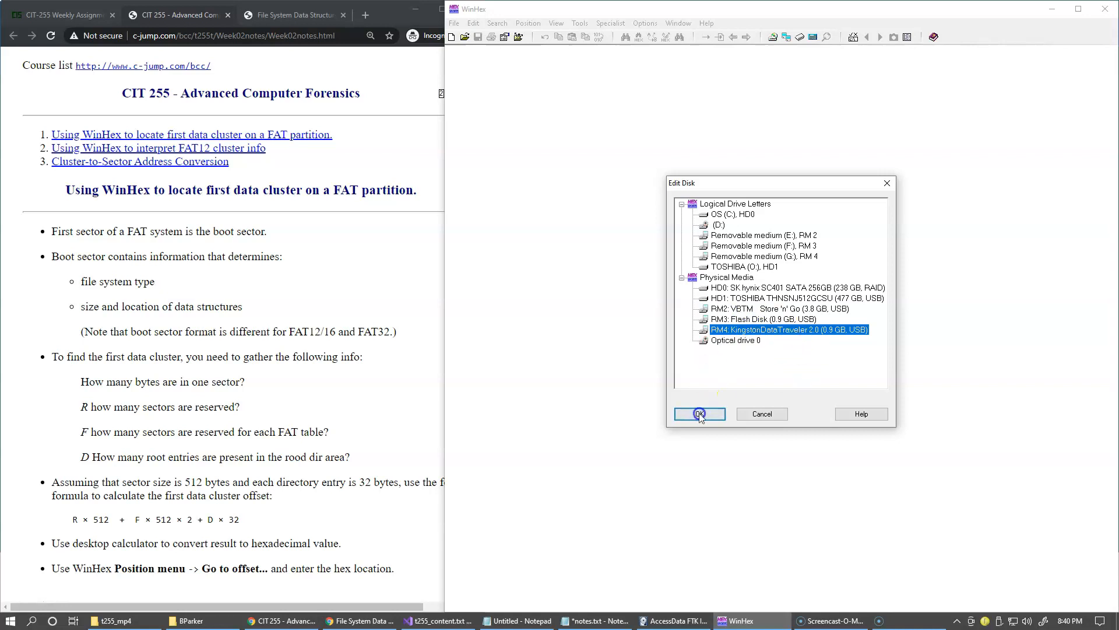
Open the Kingston drive and decode sector 0 with the Master Boot Record template
{"action": "left_click", "coordinate": [700, 414]}
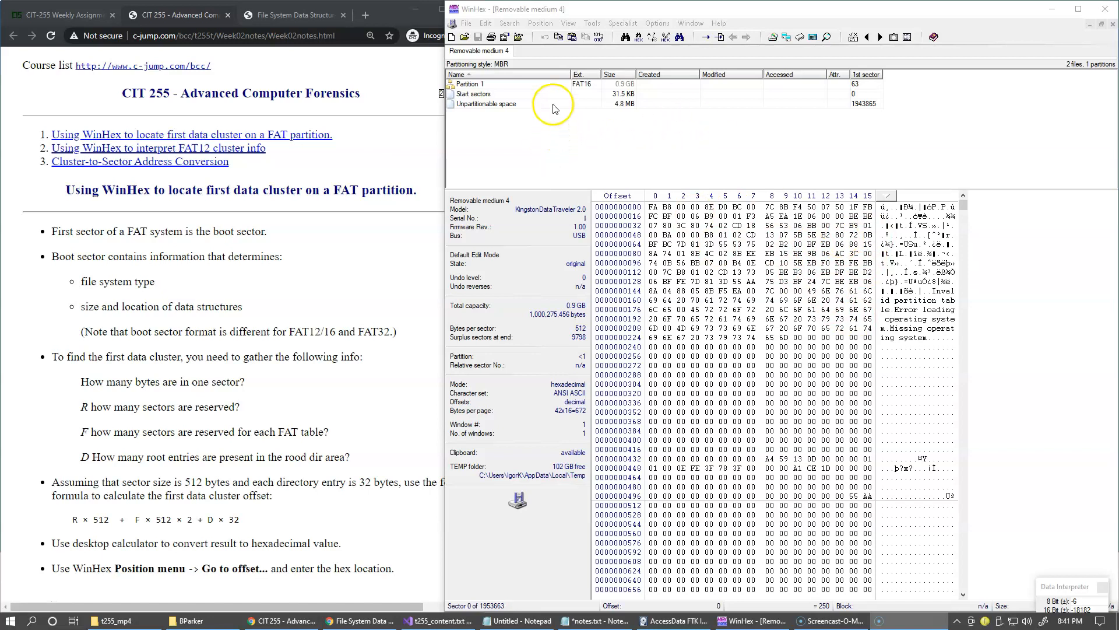
{"action": "left_click", "coordinate": [568, 23]}
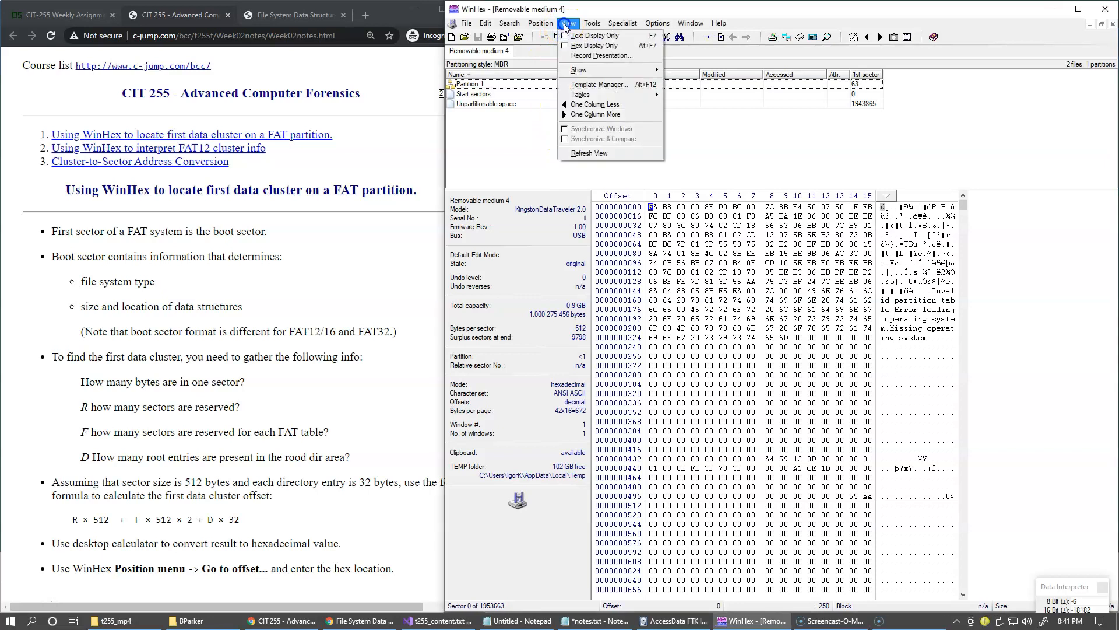
{"action": "left_click", "coordinate": [601, 84]}
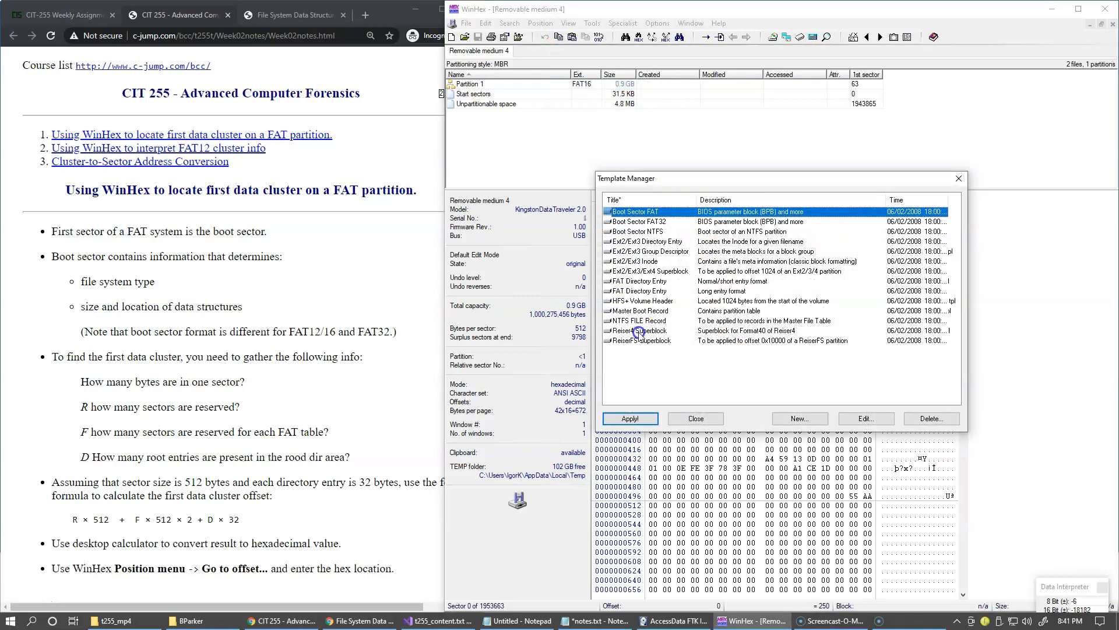
{"action": "left_click", "coordinate": [640, 310]}
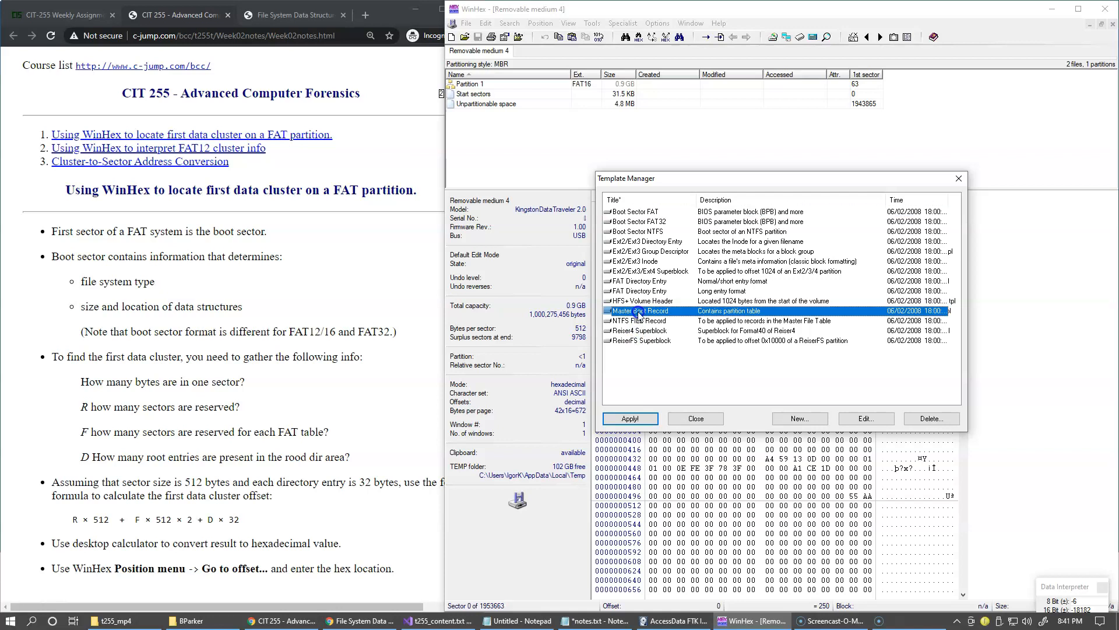
{"action": "left_click", "coordinate": [630, 419]}
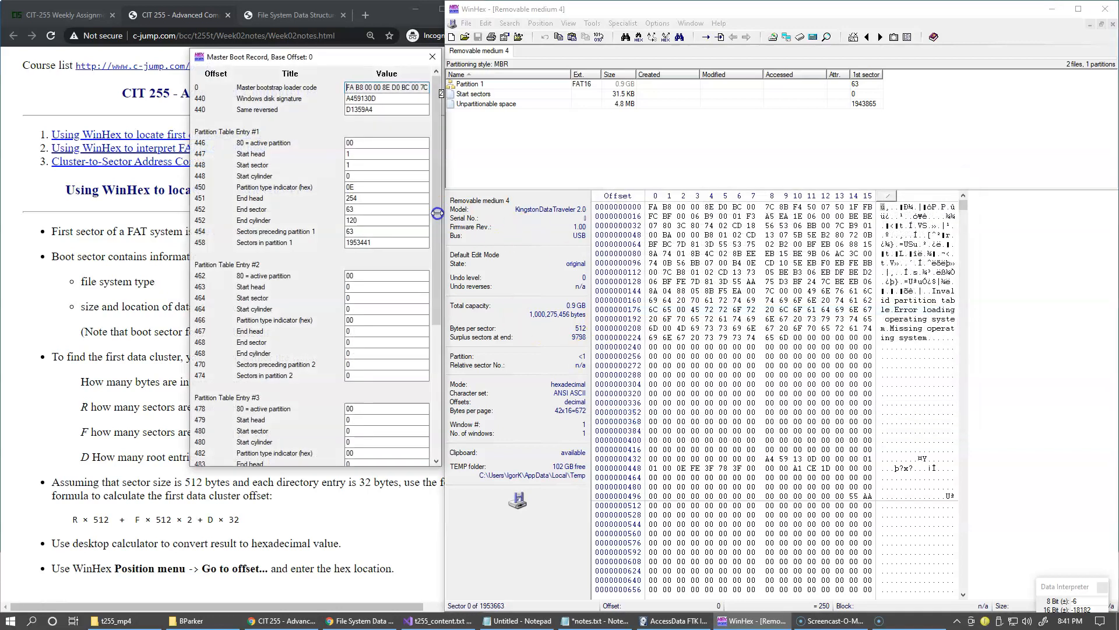
{"action": "mouse_move", "coordinate": [847, 89]}
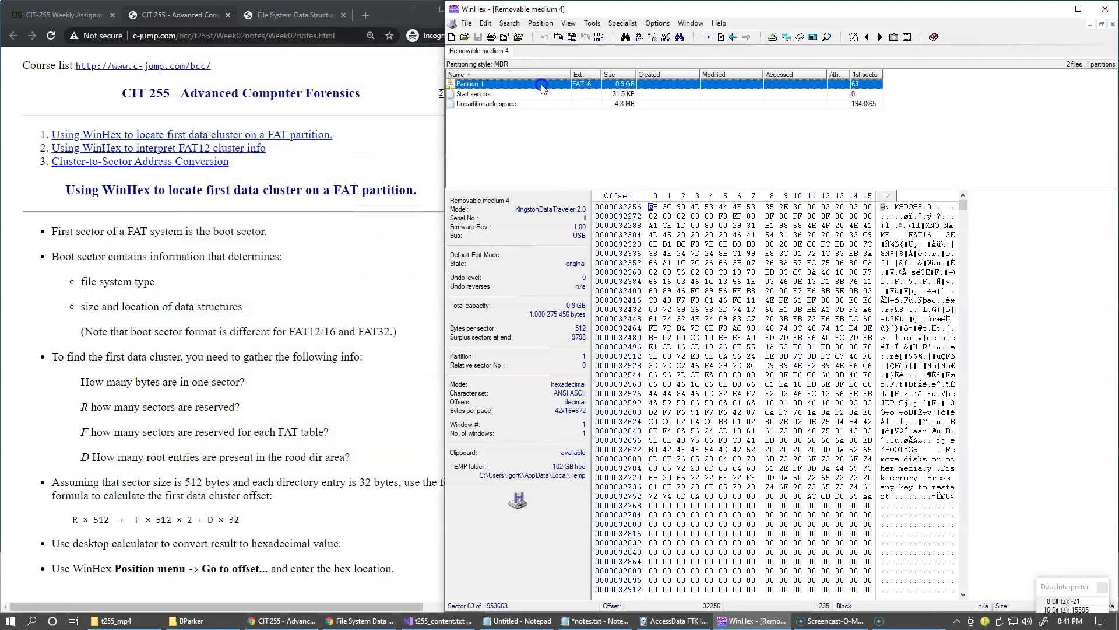
{"action": "mouse_move", "coordinate": [912, 285]}
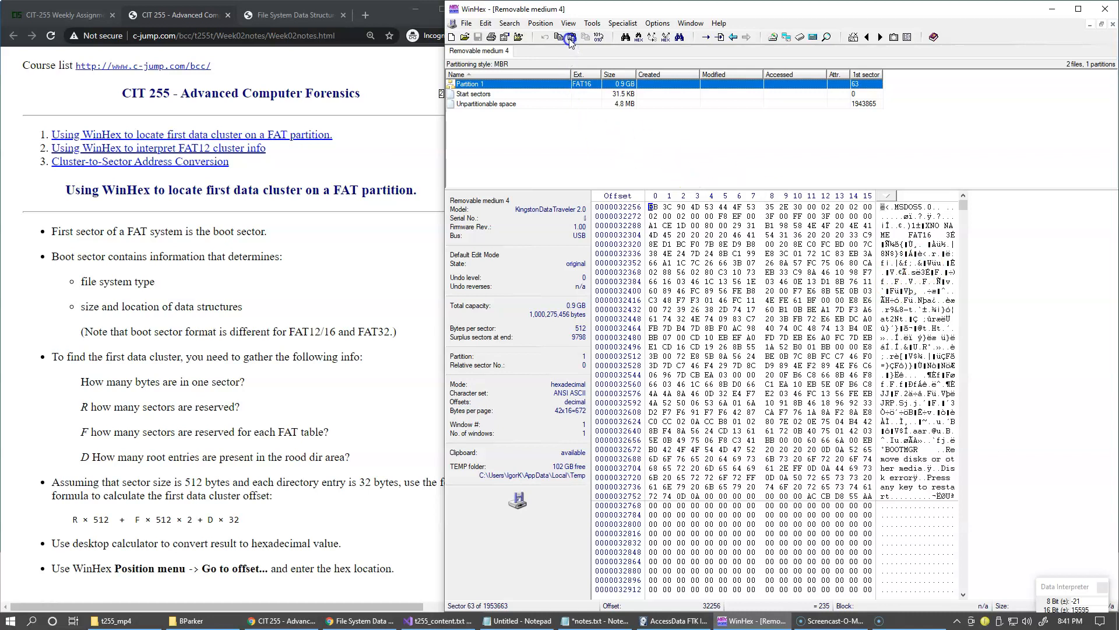
Decode the FAT16 partition's boot sector with the Boot Sector FAT template from Template Manager
{"action": "left_click", "coordinate": [569, 23]}
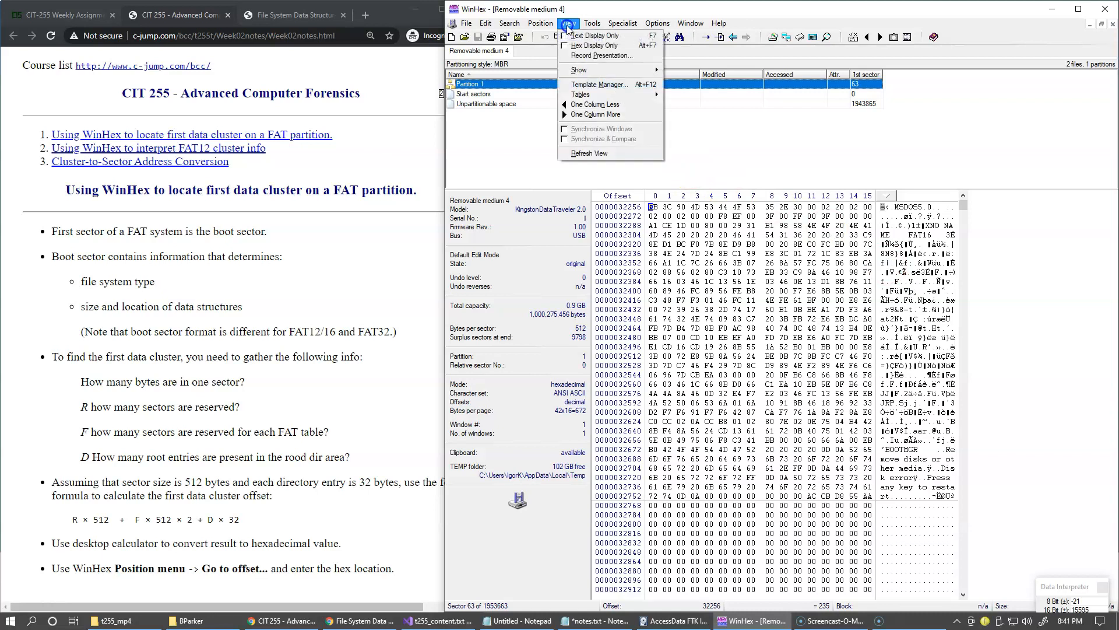
{"action": "left_click", "coordinate": [600, 84]}
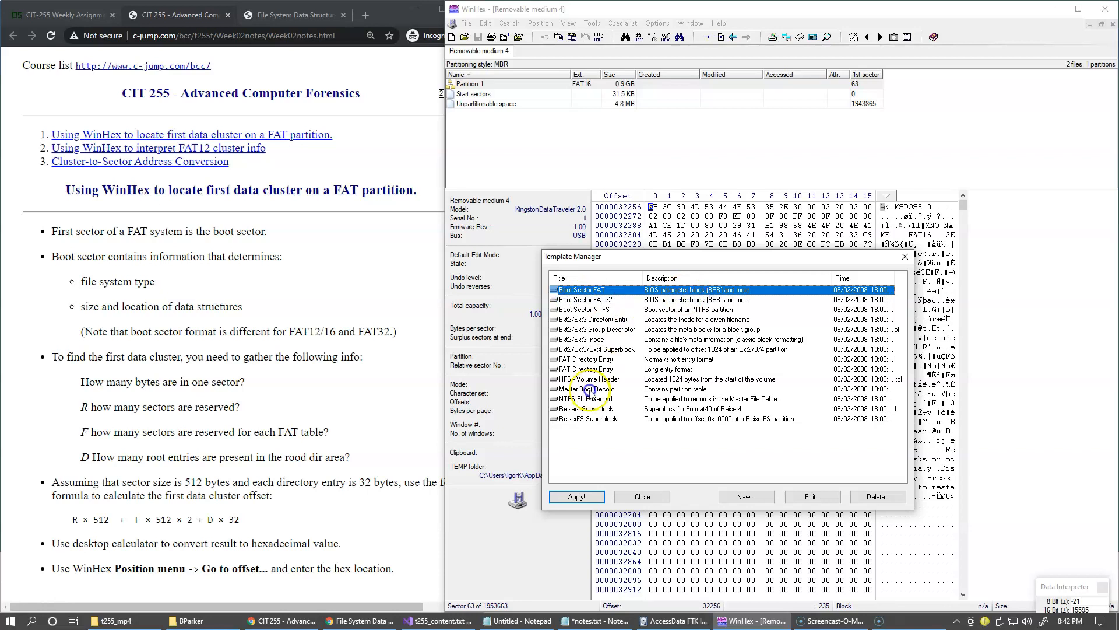
{"action": "left_click", "coordinate": [576, 496]}
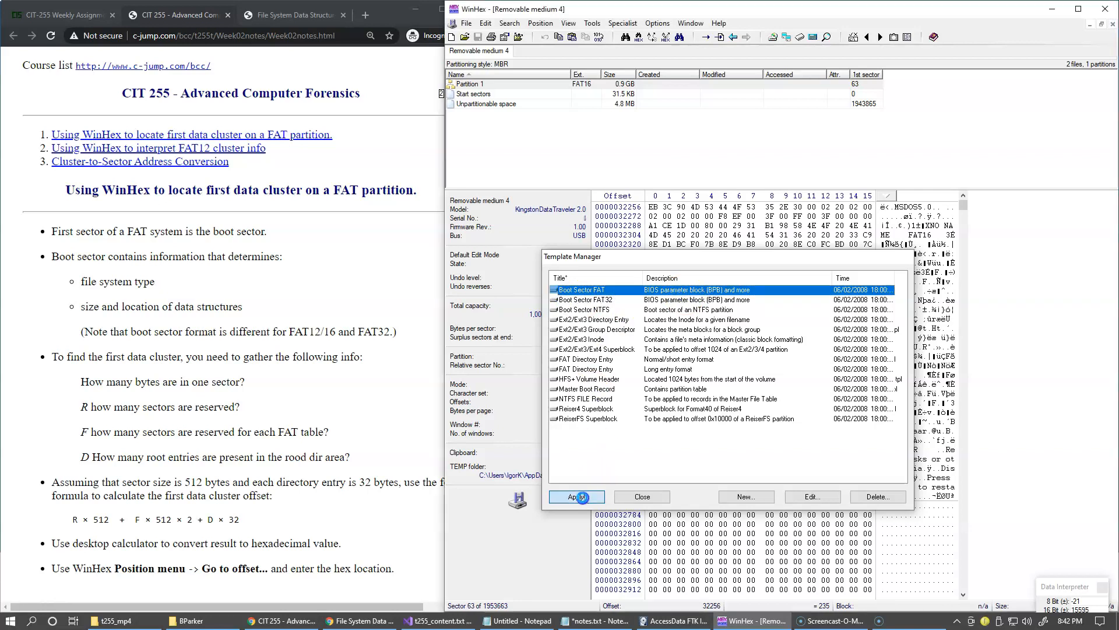
{"action": "left_click", "coordinate": [576, 497]}
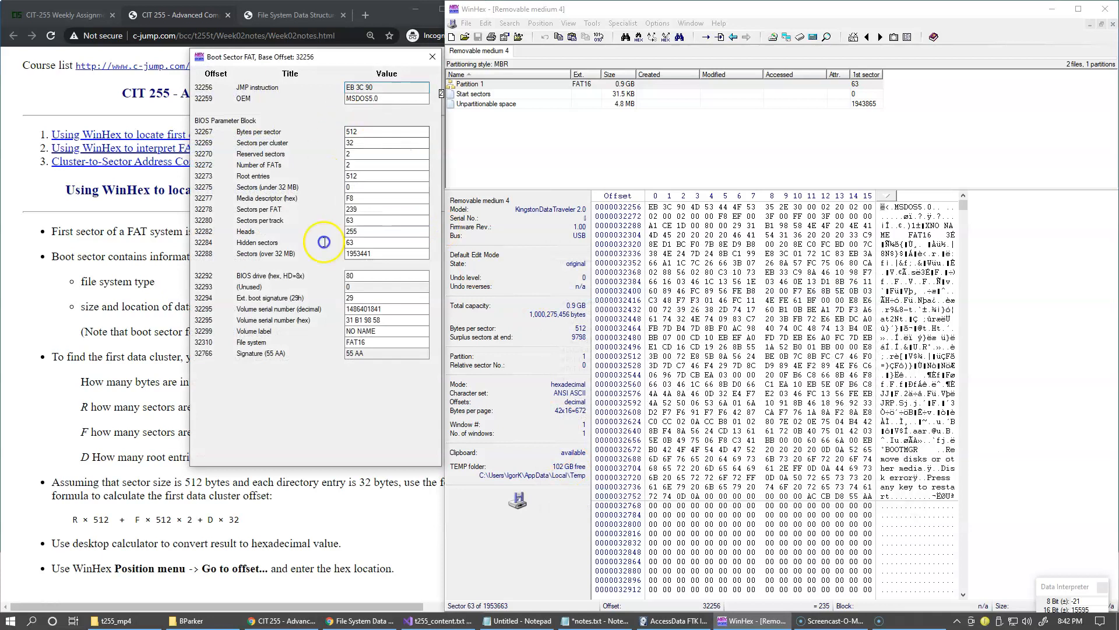
{"action": "mouse_move", "coordinate": [349, 384]}
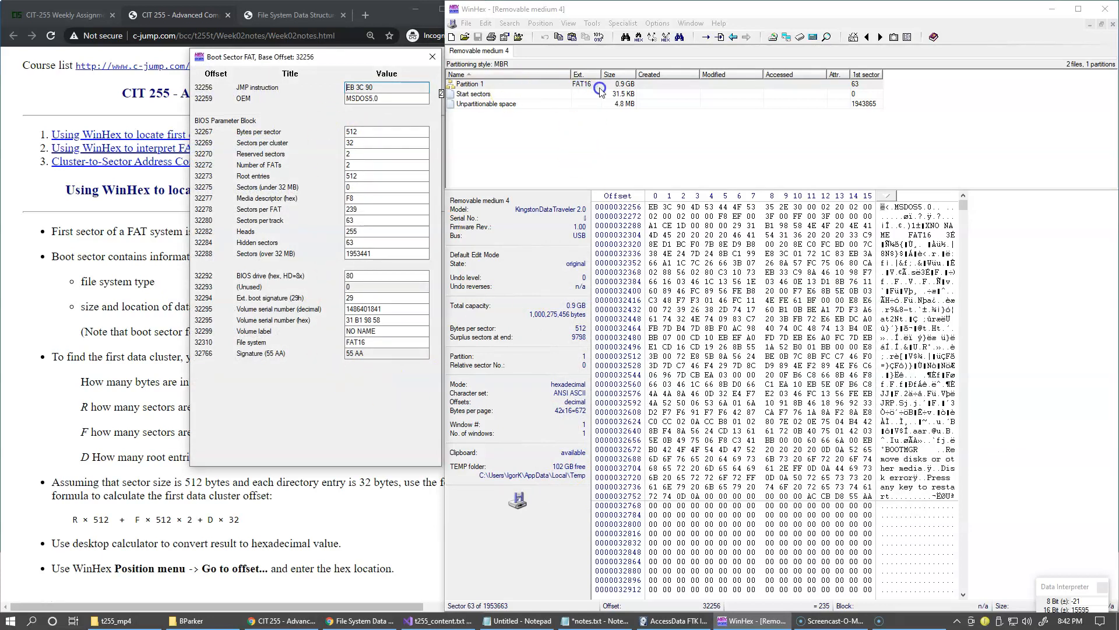
{"action": "mouse_move", "coordinate": [350, 418]}
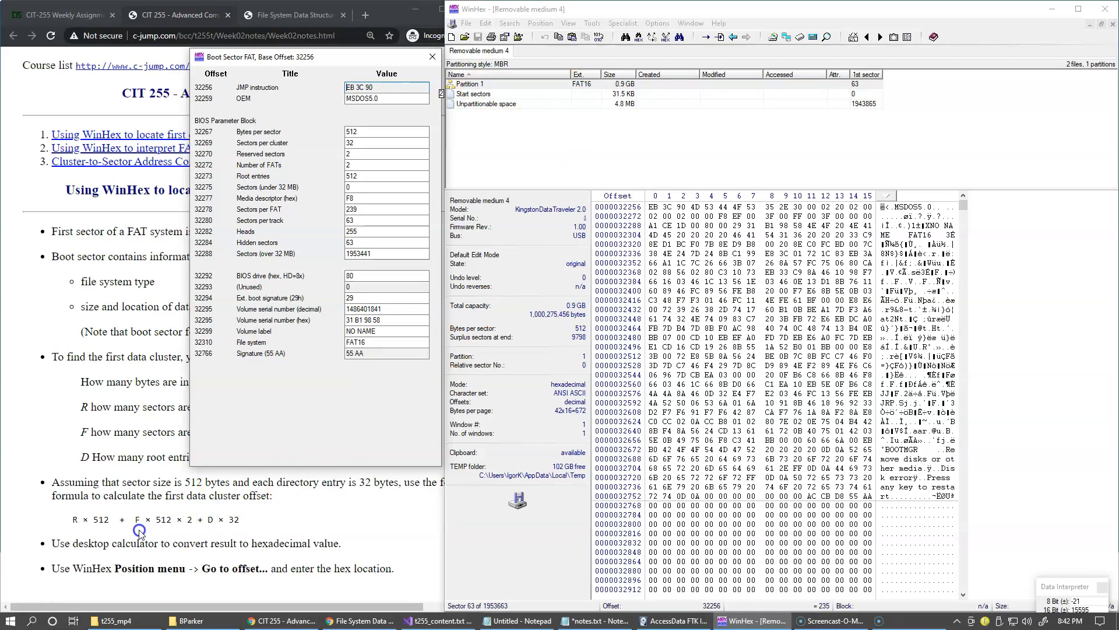
{"action": "mouse_move", "coordinate": [171, 513]}
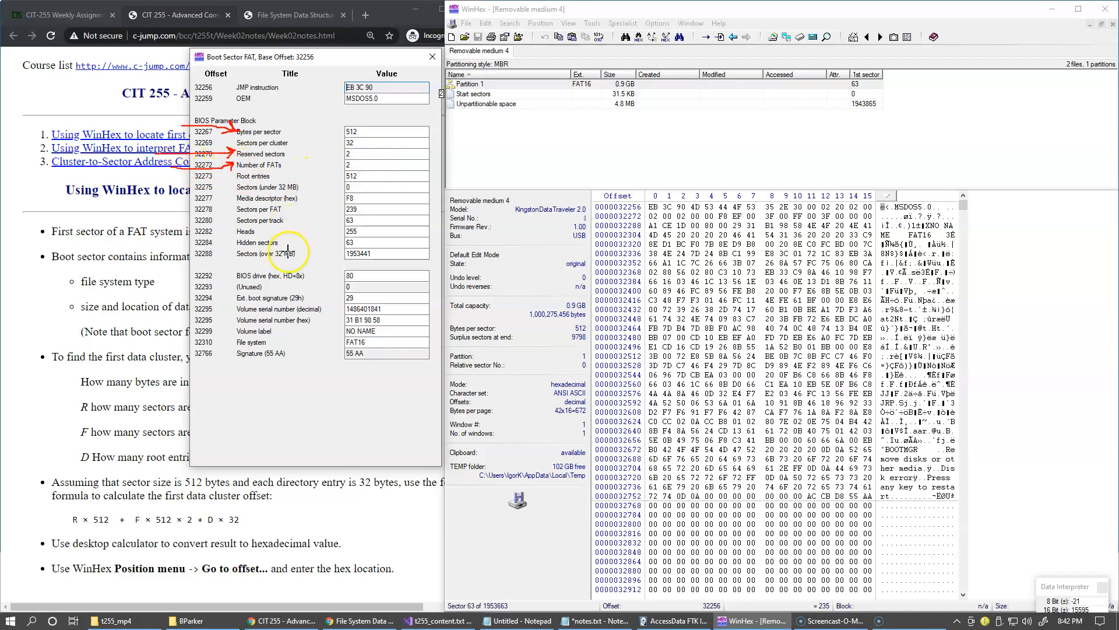
{"action": "mouse_move", "coordinate": [290, 235]}
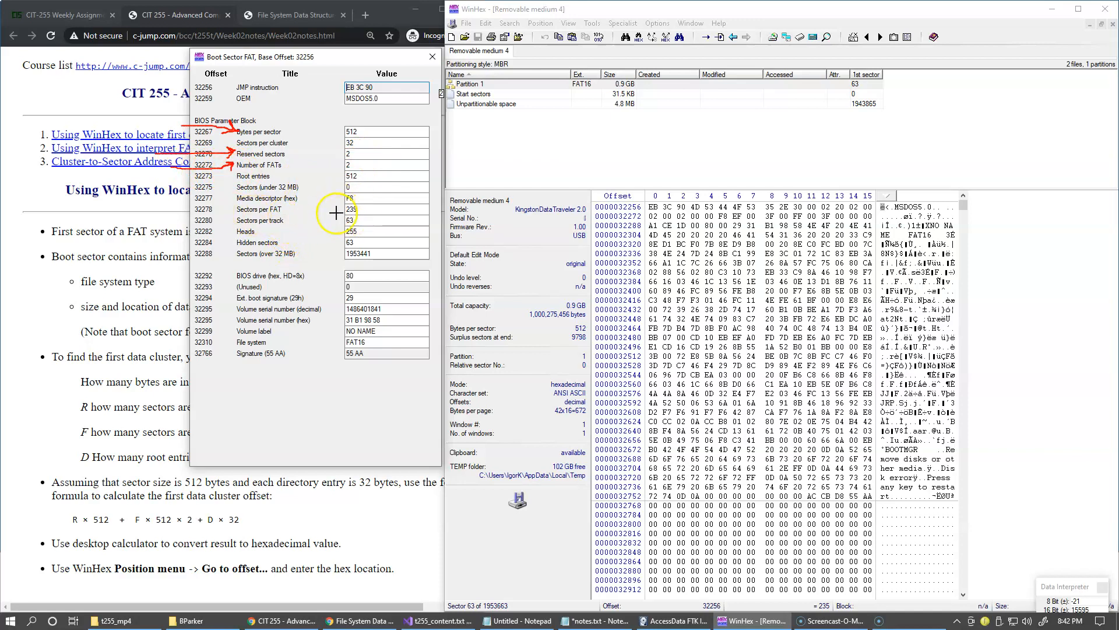
{"action": "mouse_move", "coordinate": [224, 204]}
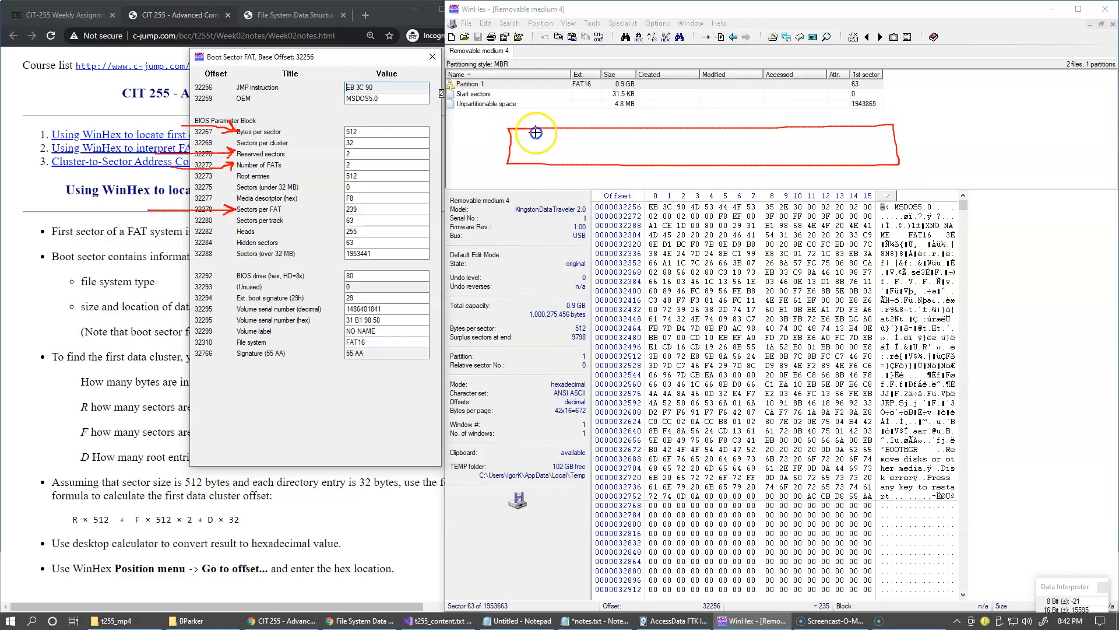
Sketch the partition layout regions leading from reserved sectors and FATs to the root directory
{"action": "left_click_drag", "start_coordinate": [535, 133], "coordinate": [511, 163]}
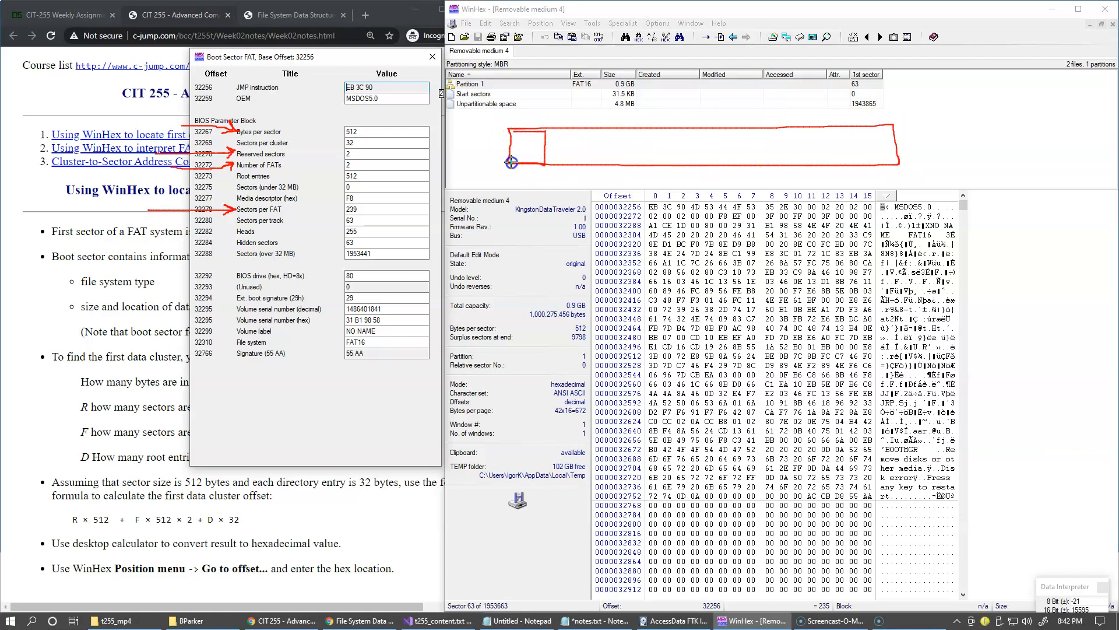
{"action": "mouse_move", "coordinate": [562, 135]}
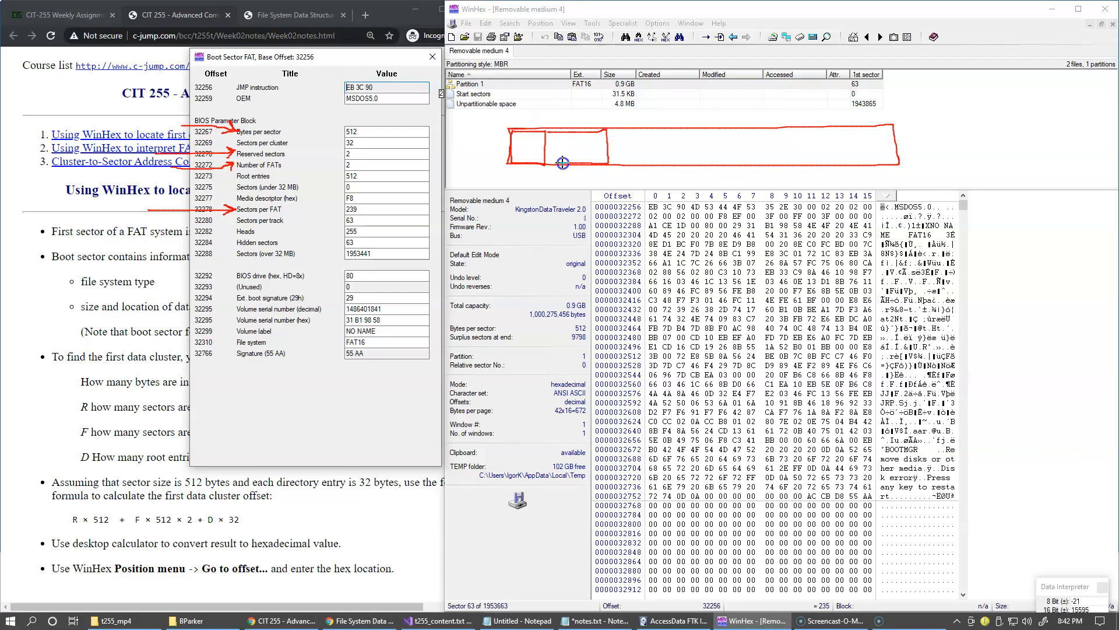
{"action": "mouse_move", "coordinate": [612, 134]}
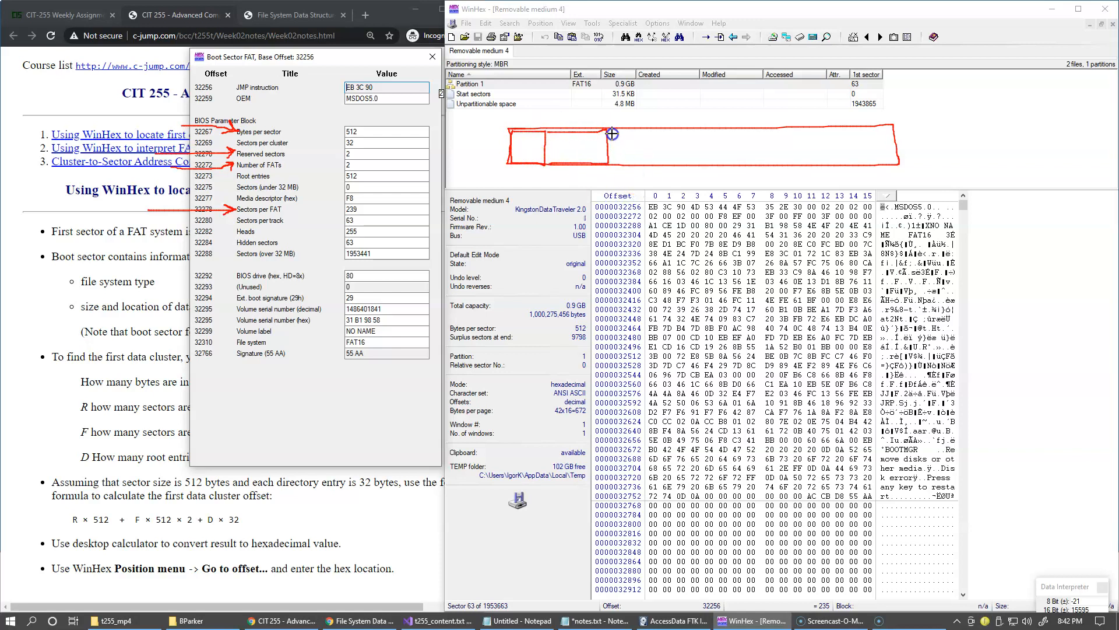
{"action": "mouse_move", "coordinate": [794, 166]}
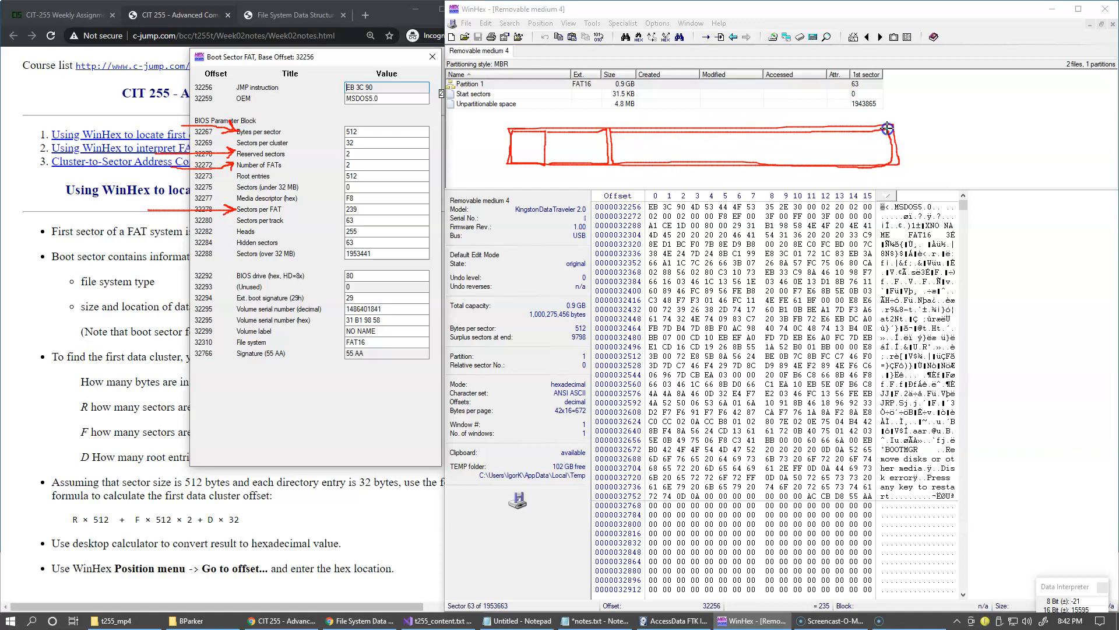
{"action": "mouse_move", "coordinate": [616, 135]}
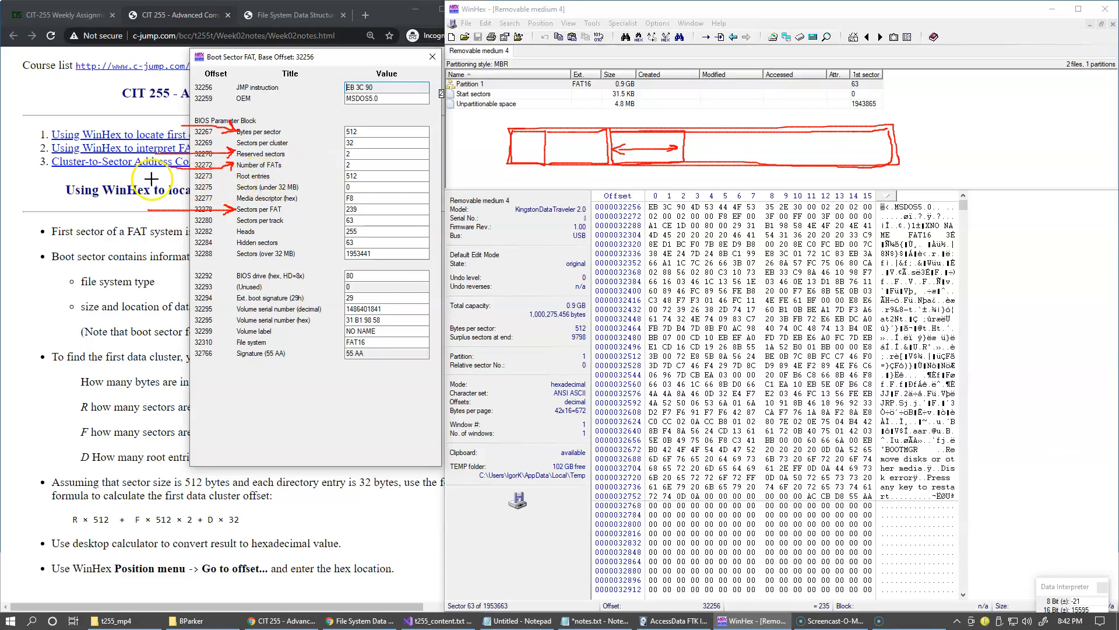
{"action": "mouse_move", "coordinate": [215, 187]}
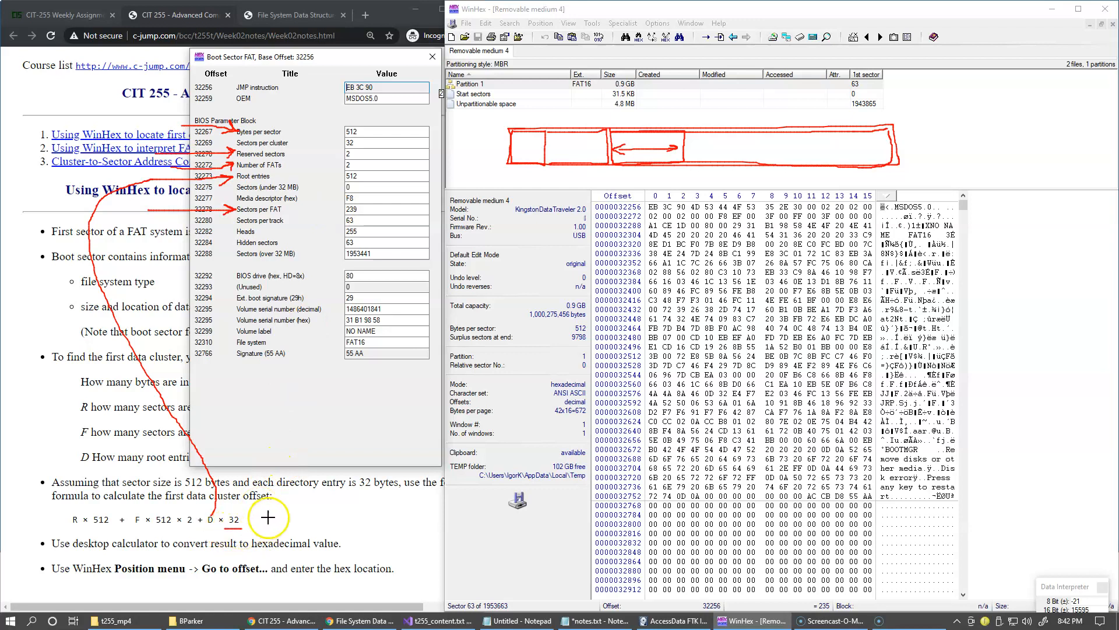
{"action": "mouse_move", "coordinate": [66, 532]}
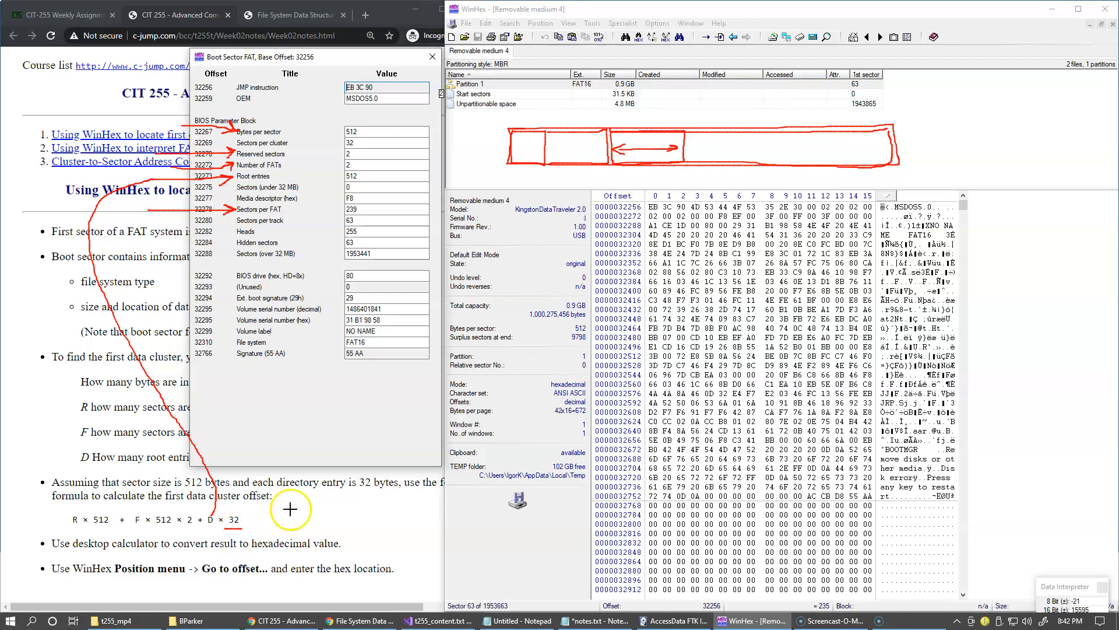
{"action": "mouse_move", "coordinate": [523, 376]}
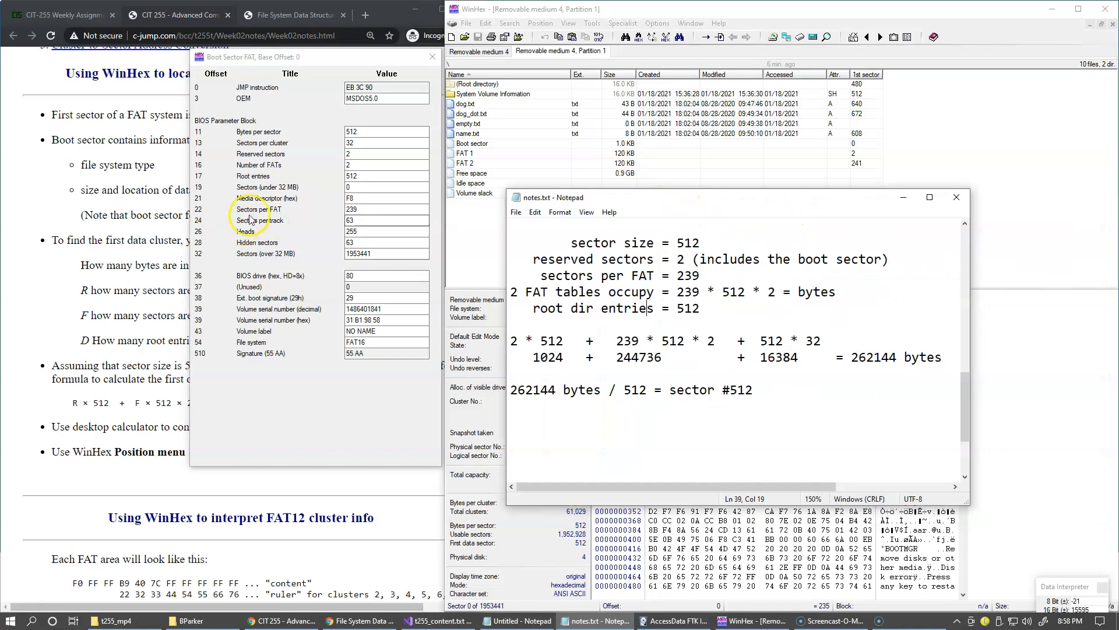
{"action": "mouse_move", "coordinate": [322, 163]}
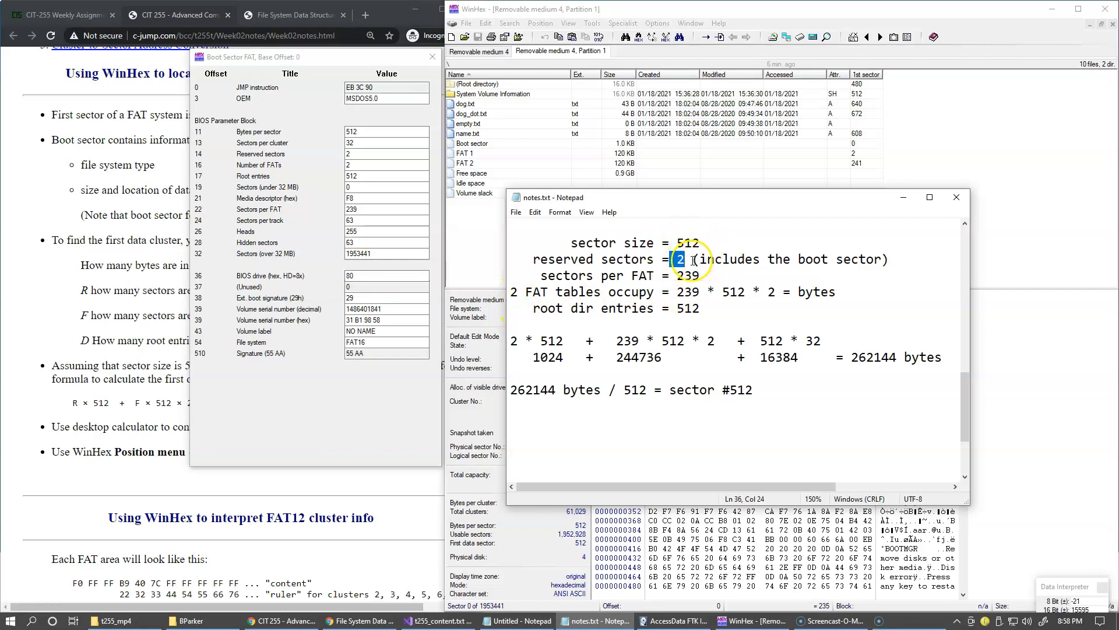
Highlight the terms 2*512, 239*512*2, root size 16384 and total 262144 bytes in notes.txt
{"action": "left_click_drag", "start_coordinate": [696, 259], "coordinate": [888, 259]}
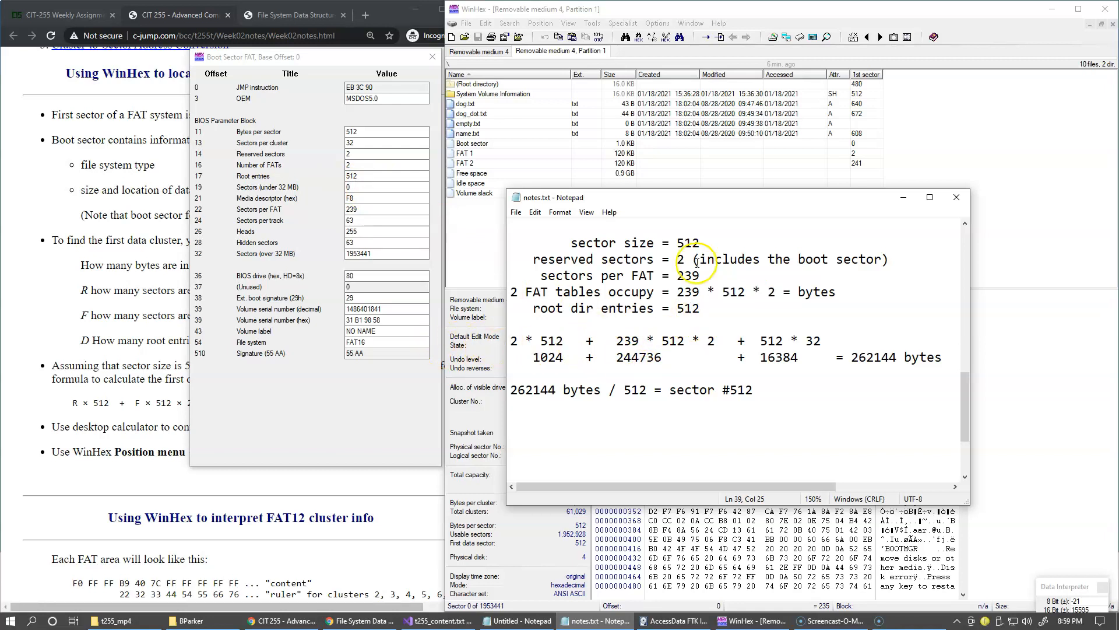
{"action": "double_click", "coordinate": [593, 259]}
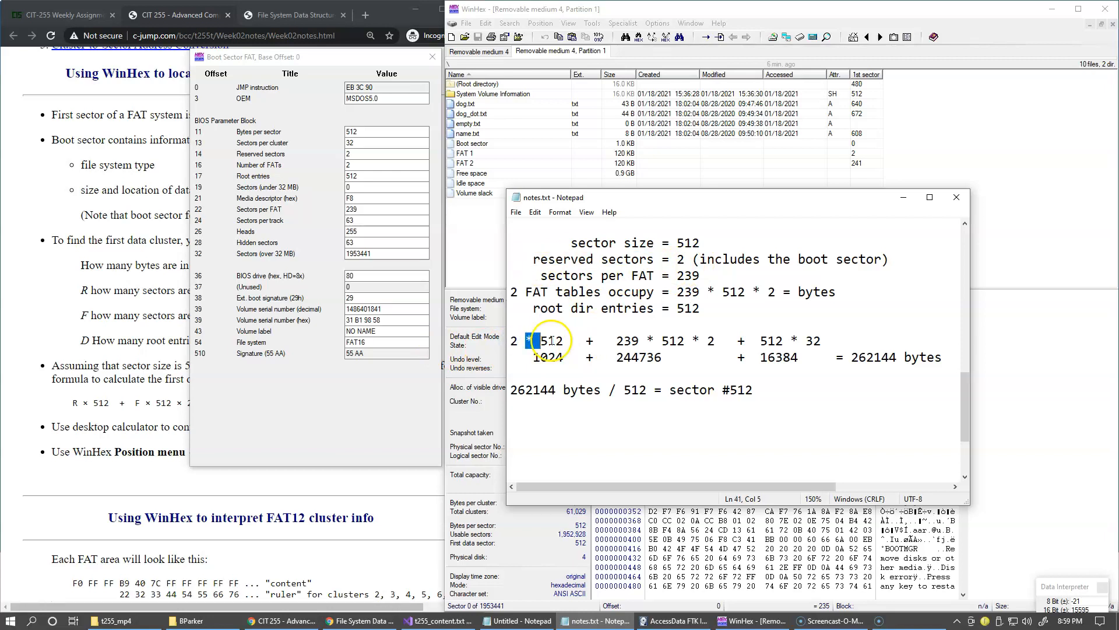
{"action": "double_click", "coordinate": [550, 358]}
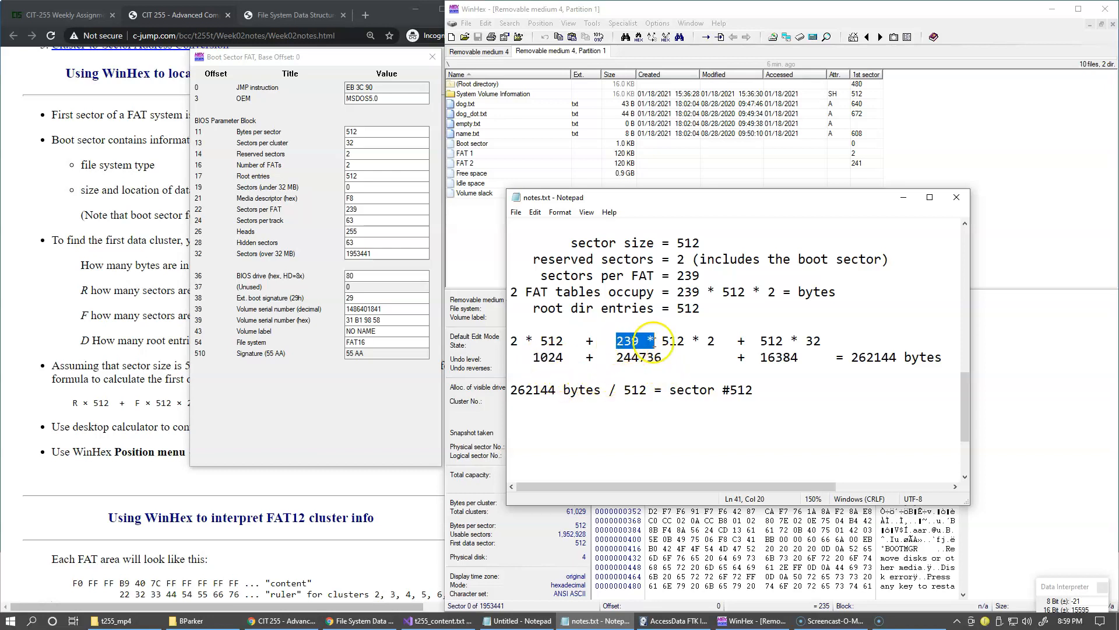
{"action": "left_click_drag", "start_coordinate": [615, 339], "coordinate": [714, 340]}
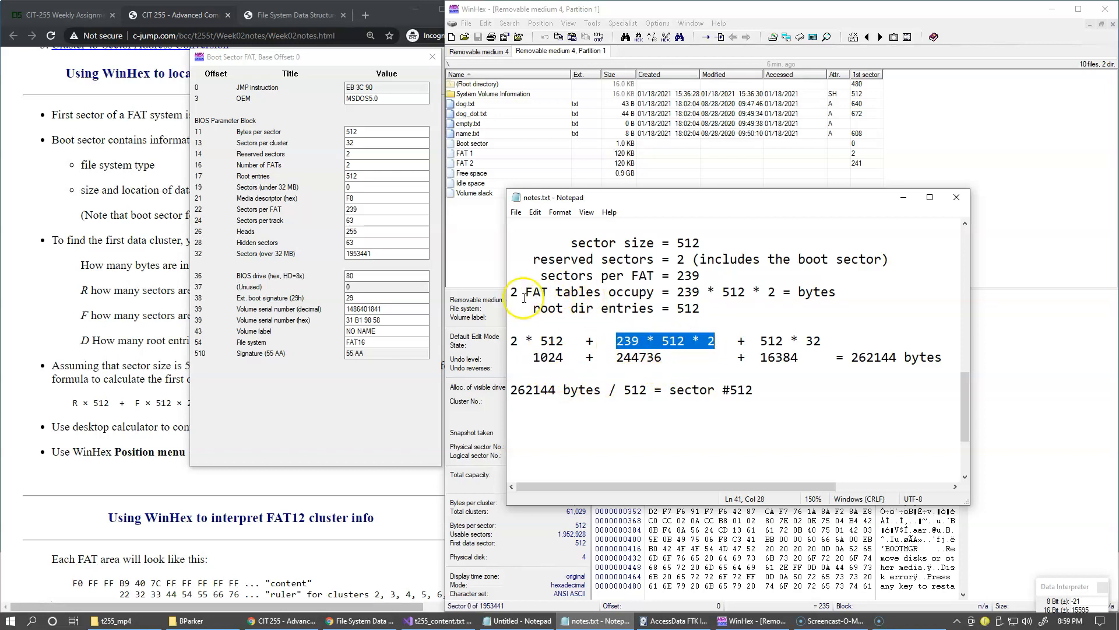
{"action": "mouse_move", "coordinate": [670, 314]}
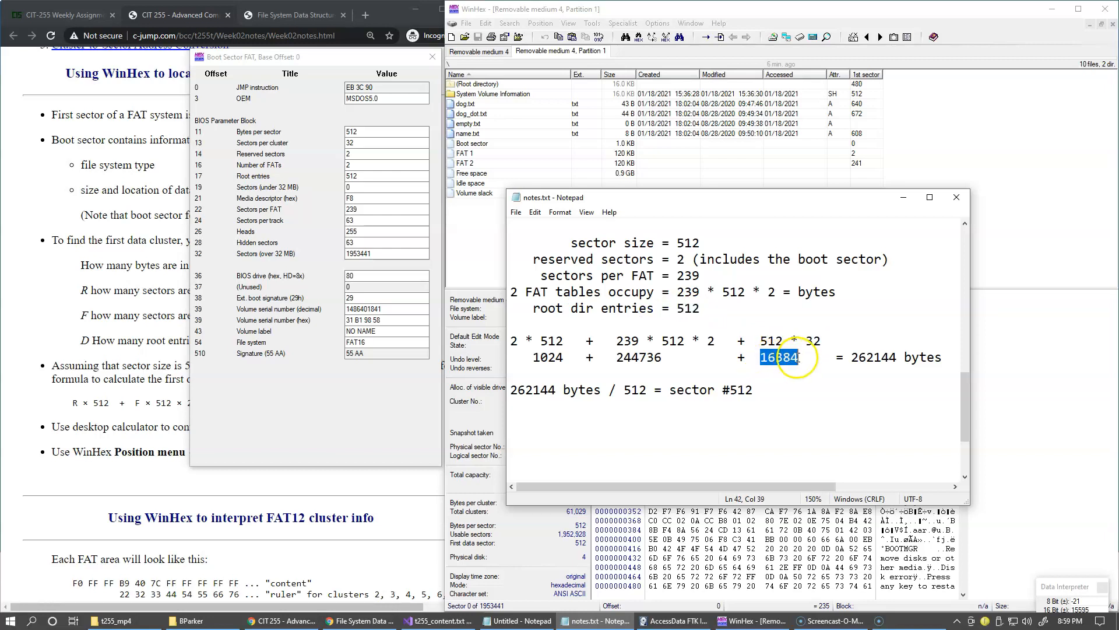
{"action": "double_click", "coordinate": [872, 357]}
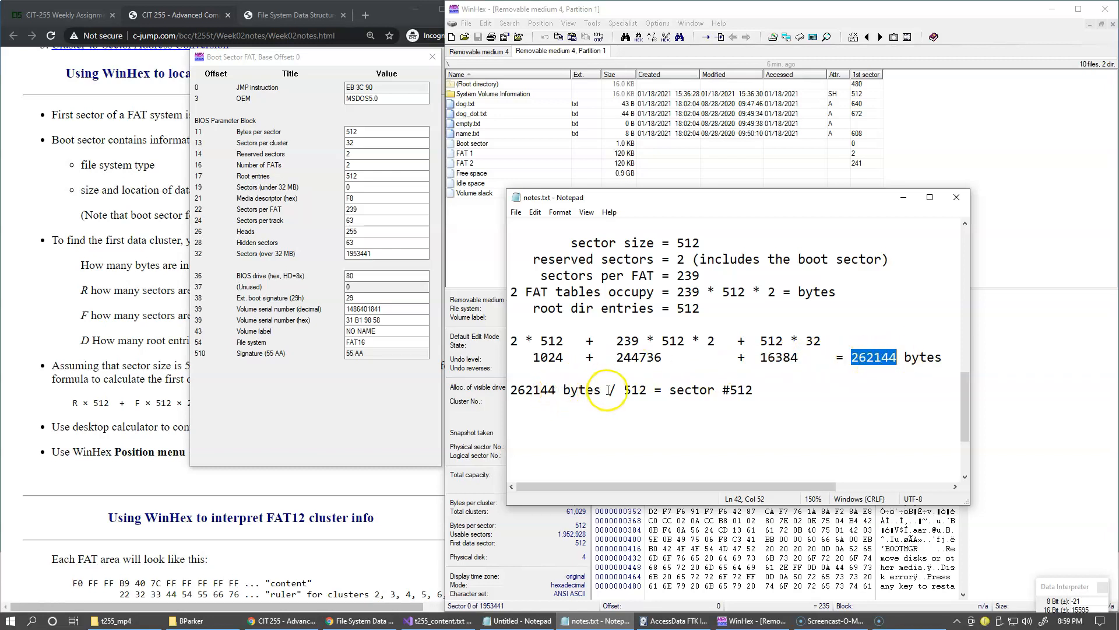
{"action": "double_click", "coordinate": [636, 390]}
{"action": "type", "text": " of the"}
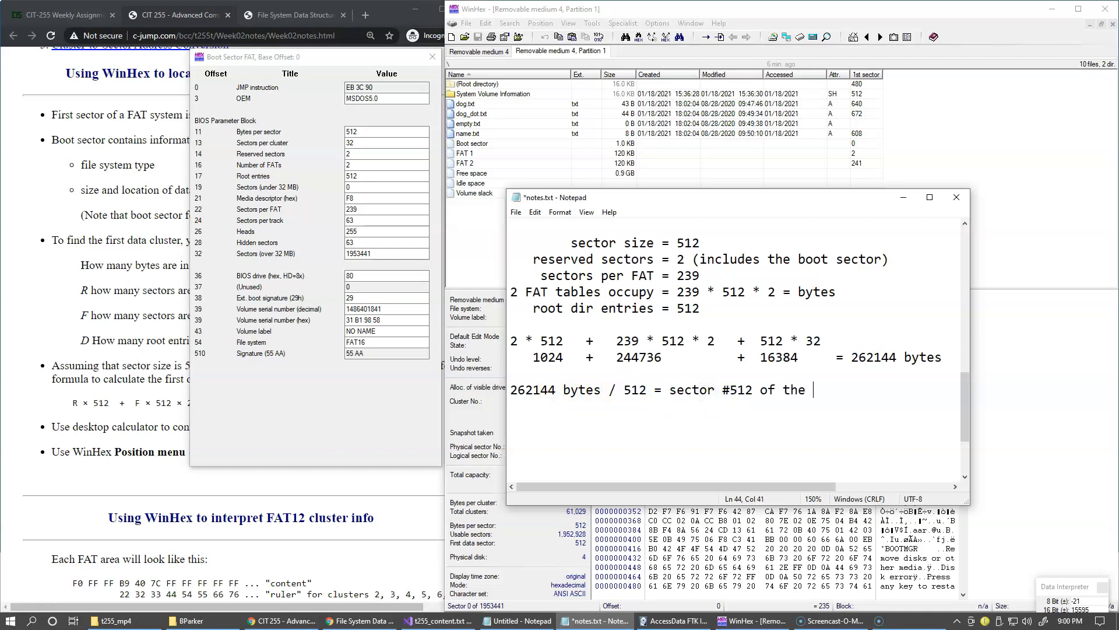
Append 'first cluster (#2)' after 'sector #512 of the' in notes.txt
{"action": "type", "text": "first cluster ("}
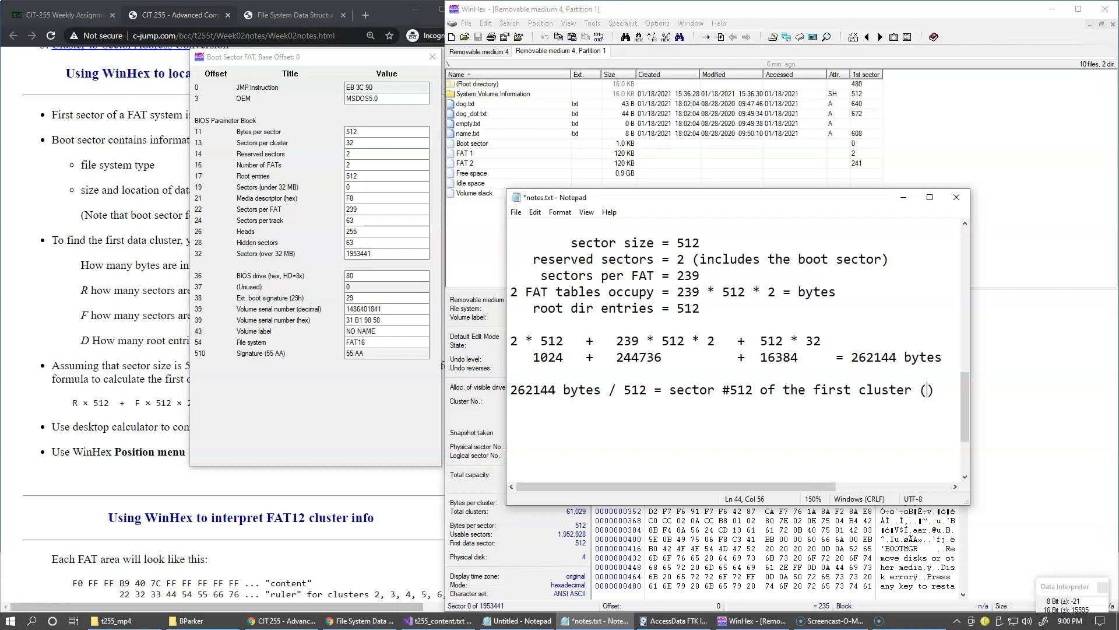
{"action": "type", "text": "#2"}
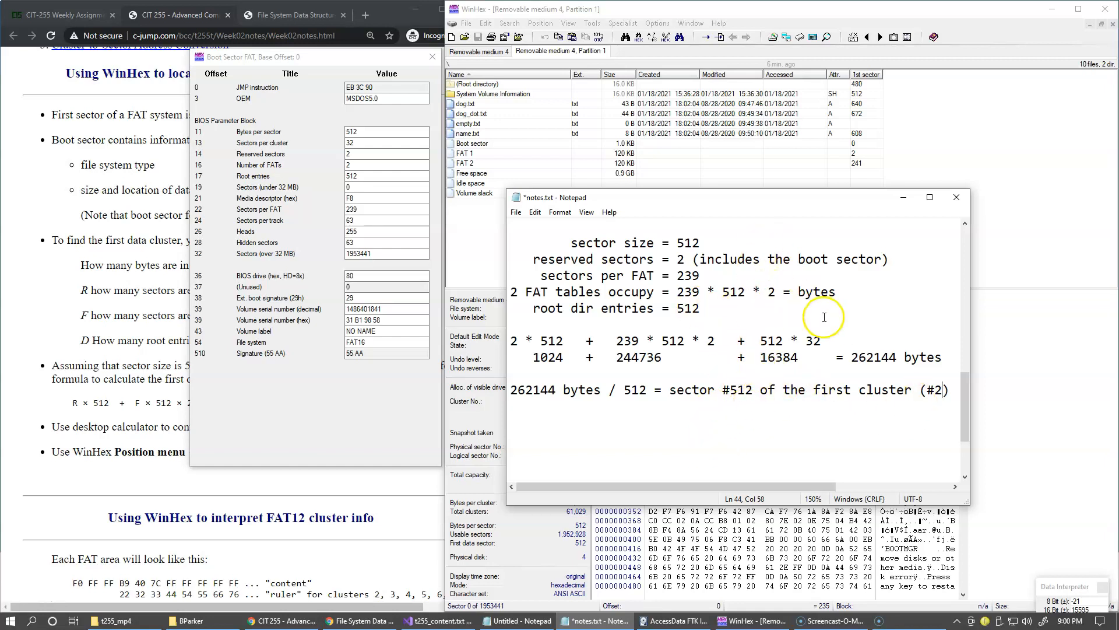
{"action": "double_click", "coordinate": [742, 390]}
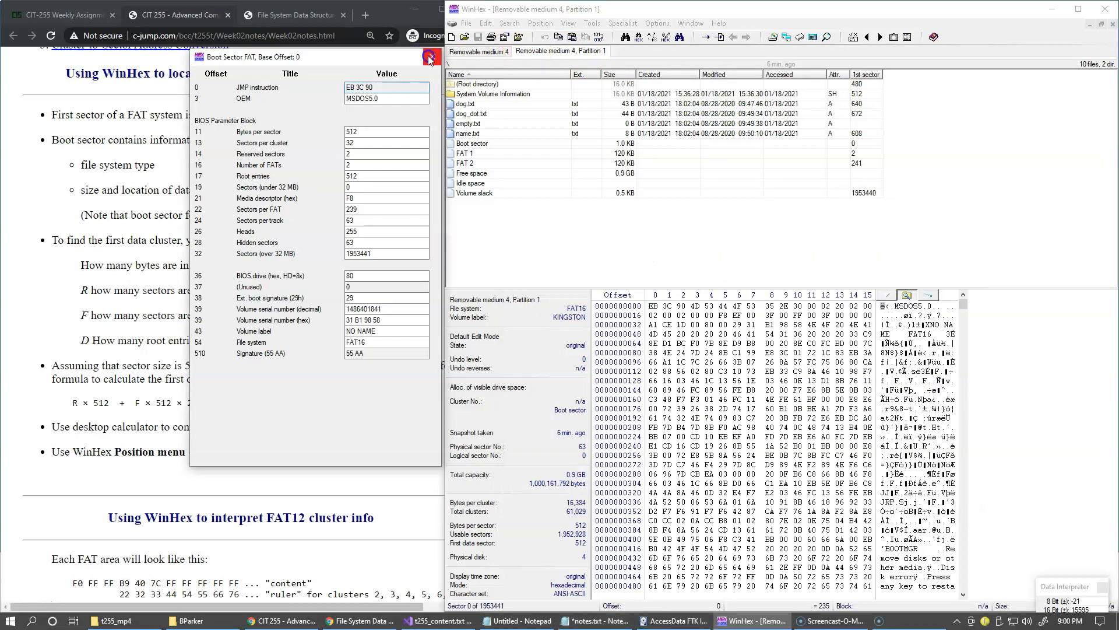
Close the template and go to logical sector 512 of Partition 1 via Position > Go To Sector
{"action": "left_click", "coordinate": [541, 22]}
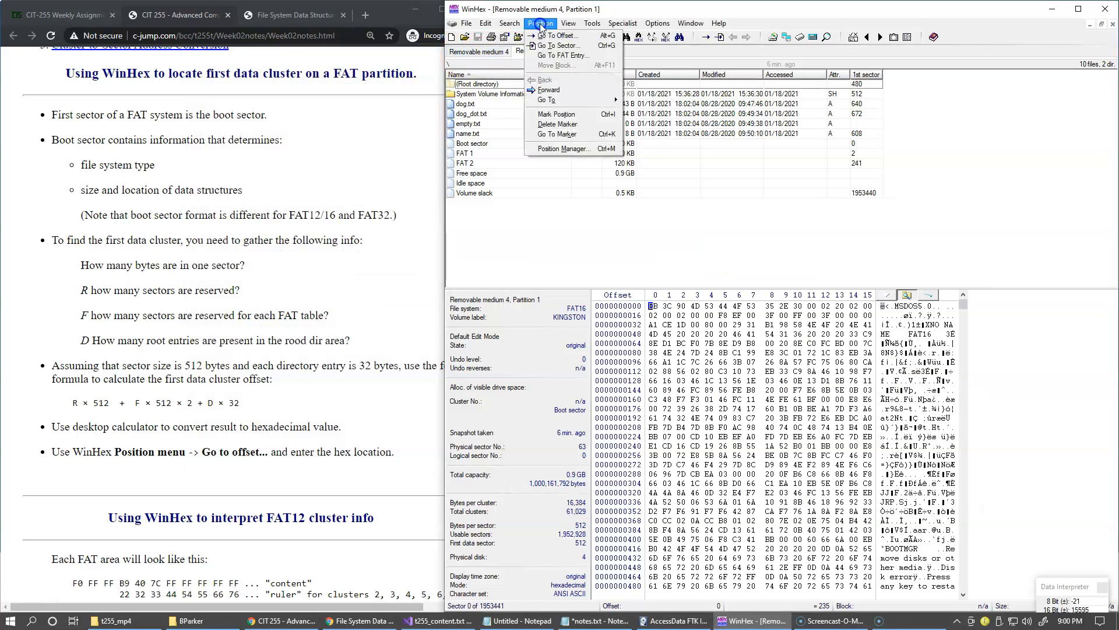
{"action": "left_click", "coordinate": [559, 45]}
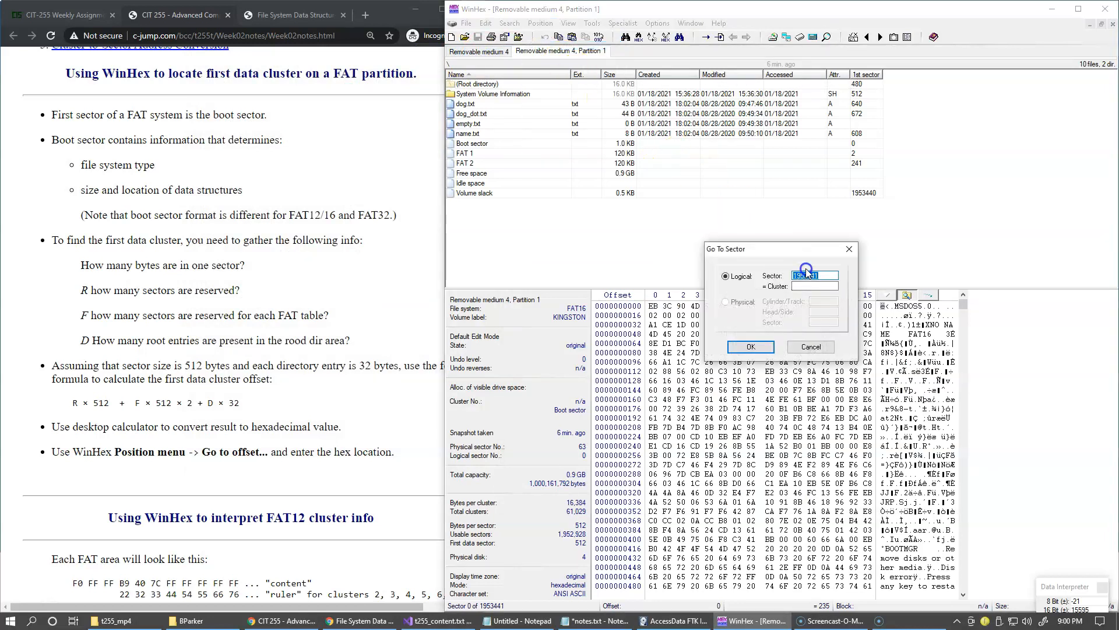
{"action": "type", "text": "512"}
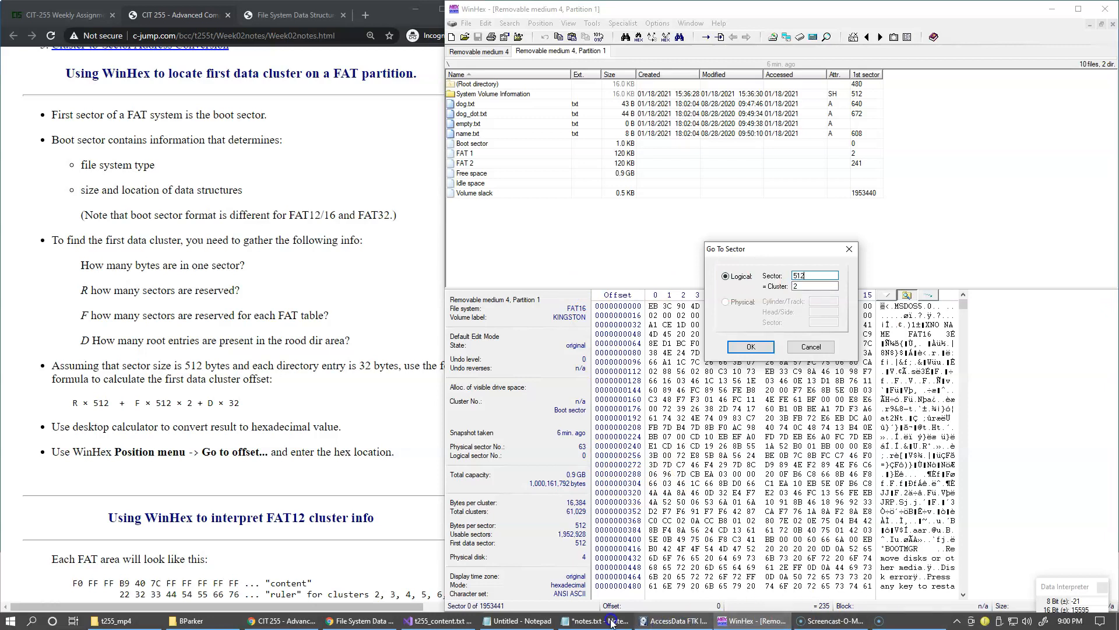
{"action": "left_click", "coordinate": [599, 620]}
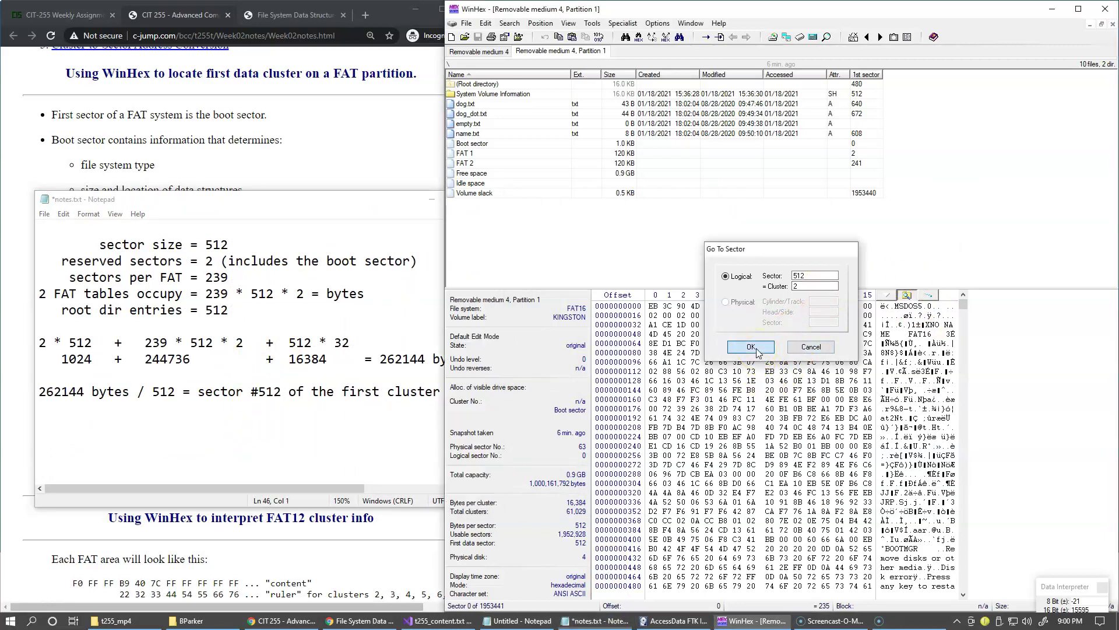
{"action": "left_click", "coordinate": [751, 348]}
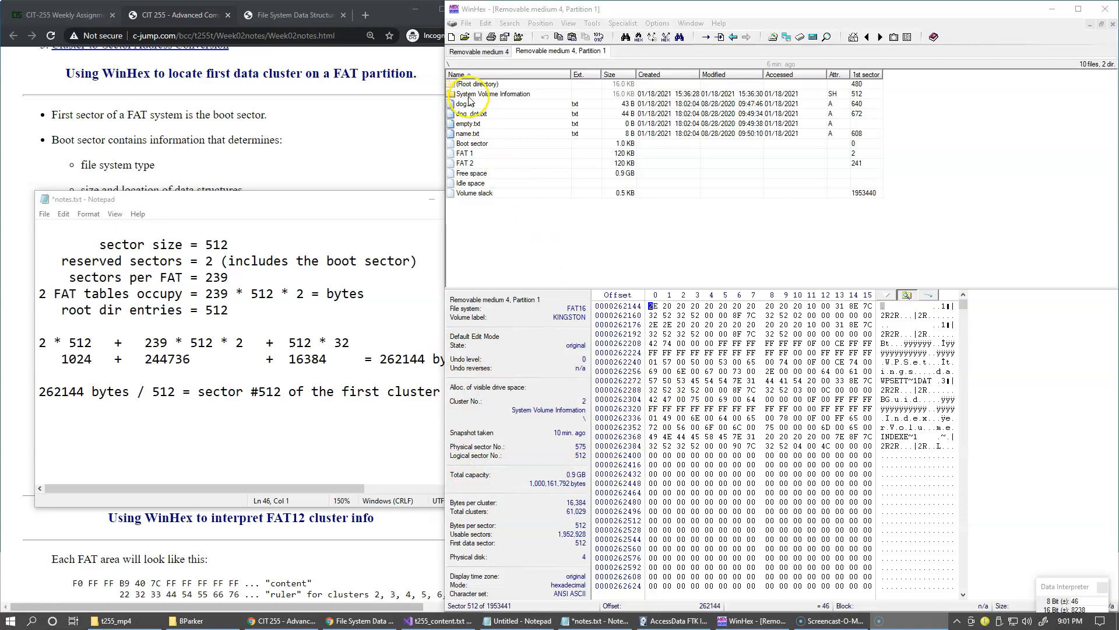
Jump to the root directory at sector 480 and point out #2 and #512 in the notes
{"action": "double_click", "coordinate": [479, 94]}
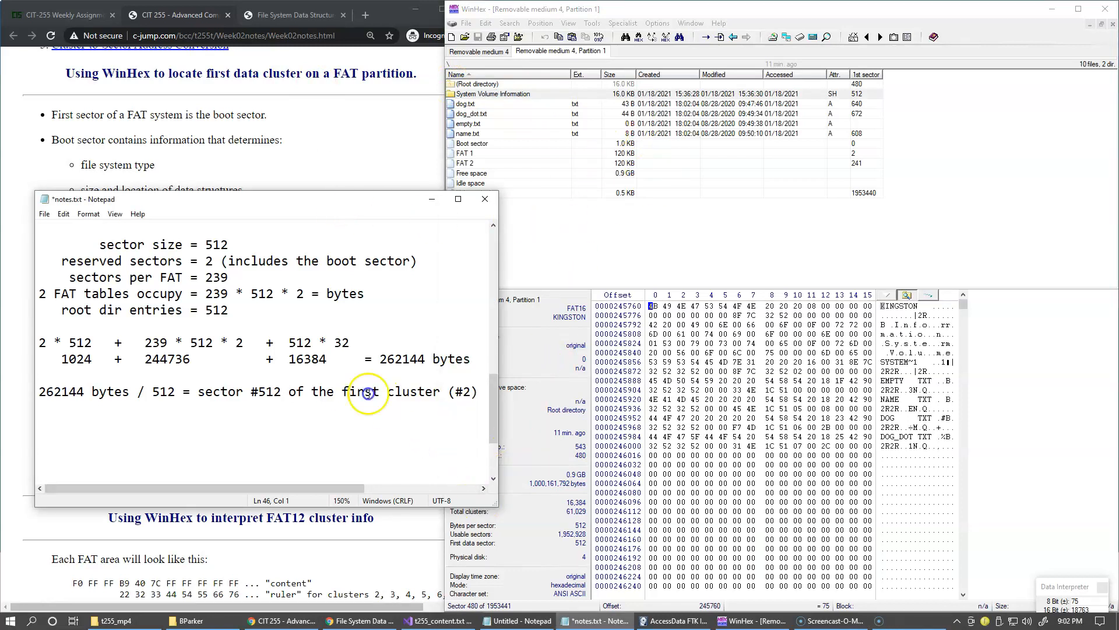
{"action": "double_click", "coordinate": [464, 392]}
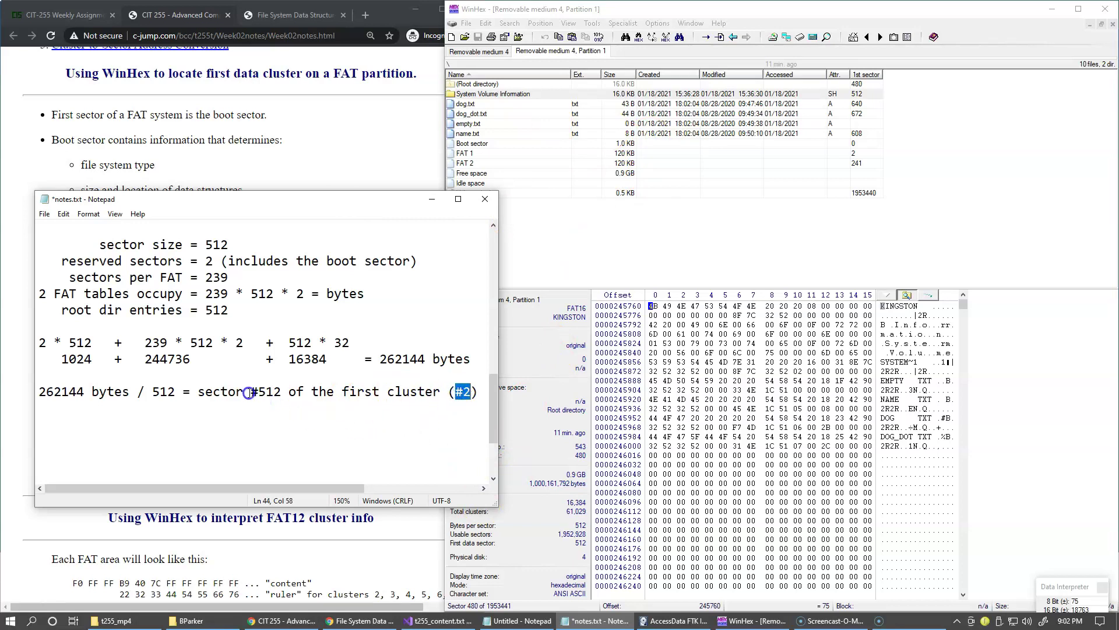
{"action": "double_click", "coordinate": [267, 392]}
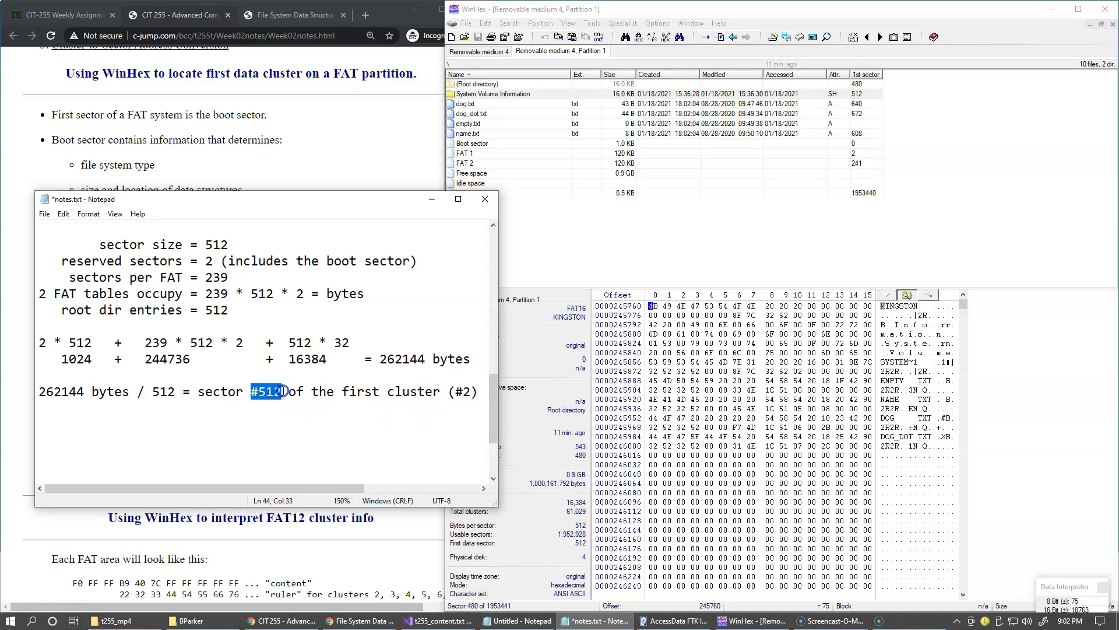